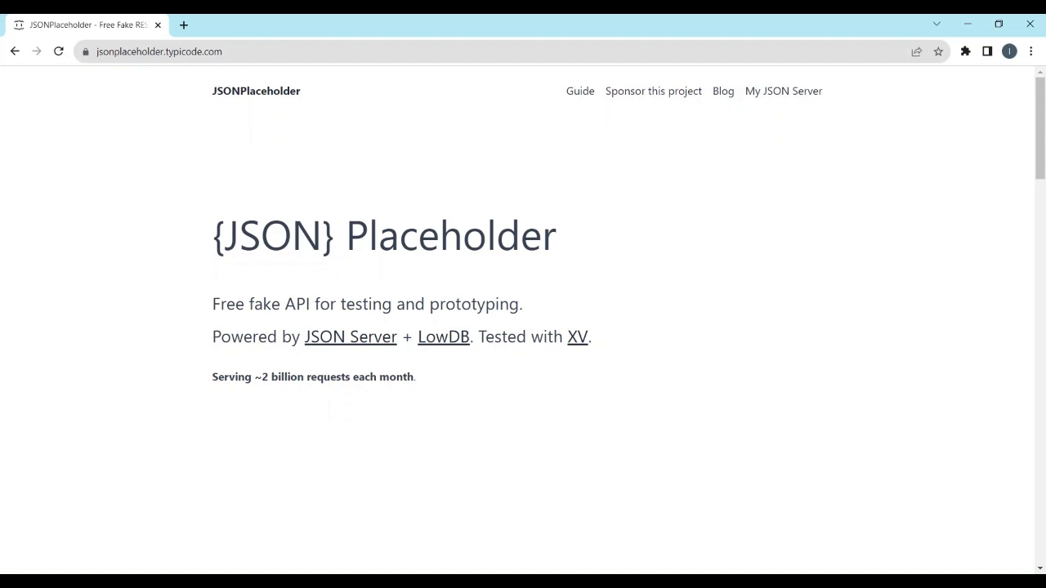
{"action": "mouse_move", "coordinate": [654, 567]}
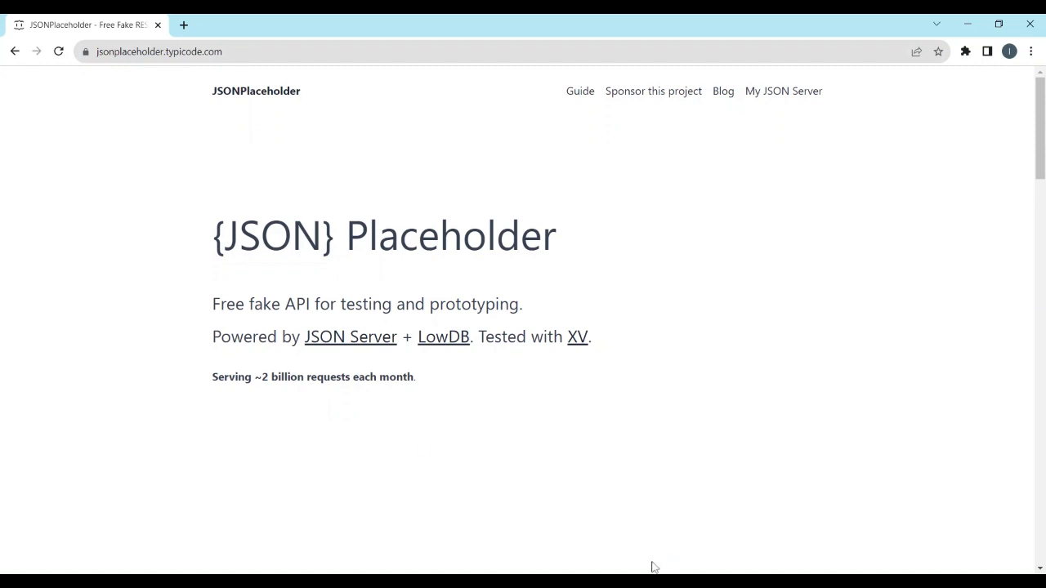
{"action": "mouse_move", "coordinate": [644, 556]}
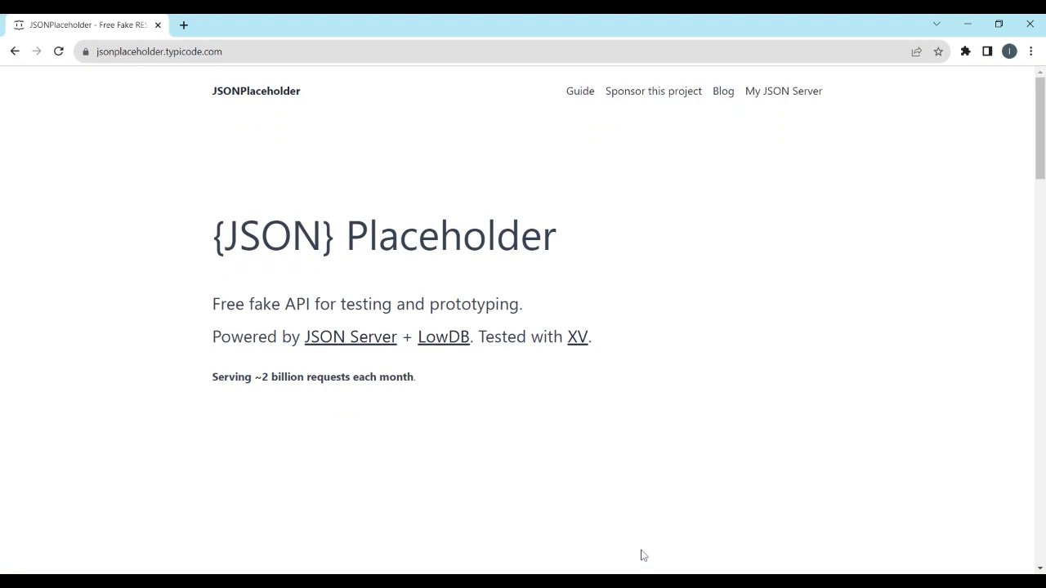
{"action": "mouse_move", "coordinate": [171, 85]}
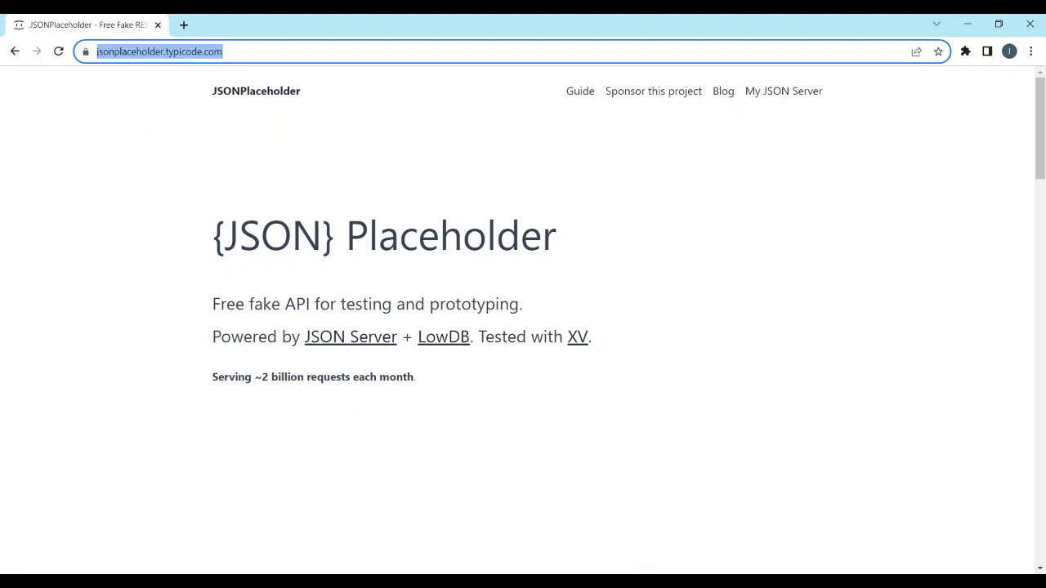
{"action": "mouse_move", "coordinate": [582, 106]}
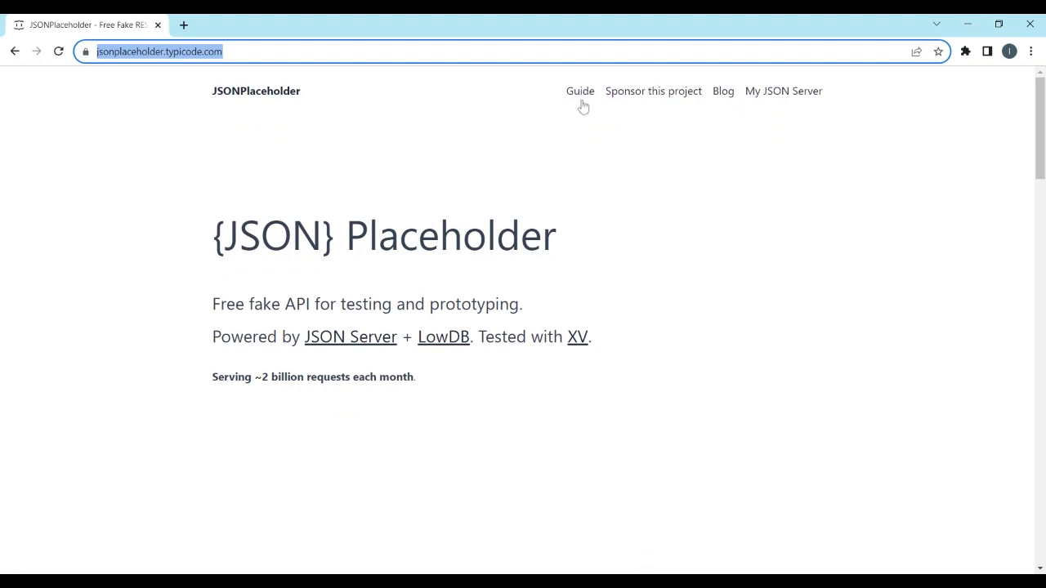
View the JSONPlaceholder Guide and scroll through the getting and listing resource fetch examples.
{"action": "left_click", "coordinate": [579, 92]}
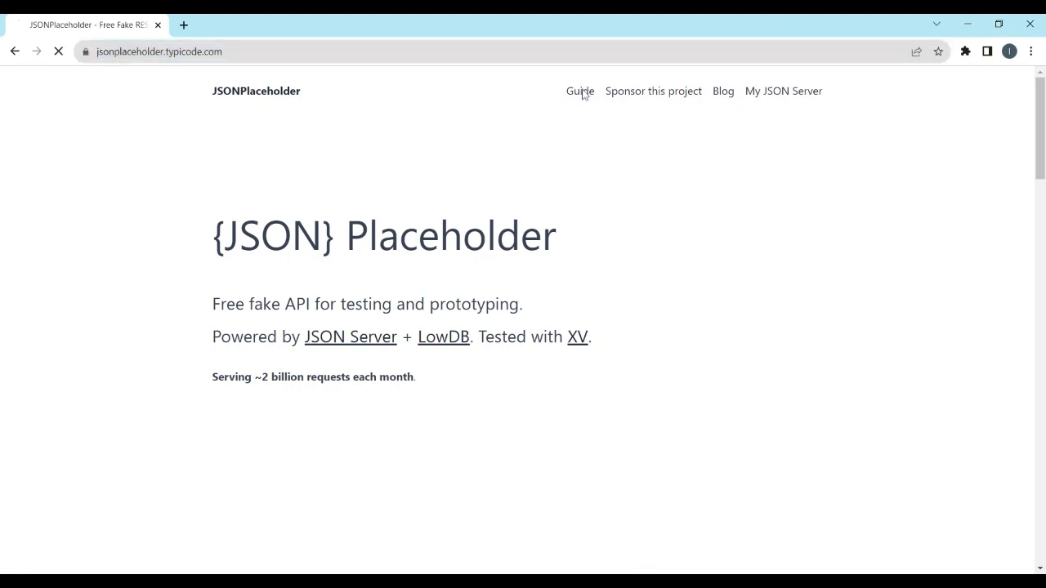
{"action": "left_click", "coordinate": [578, 91]}
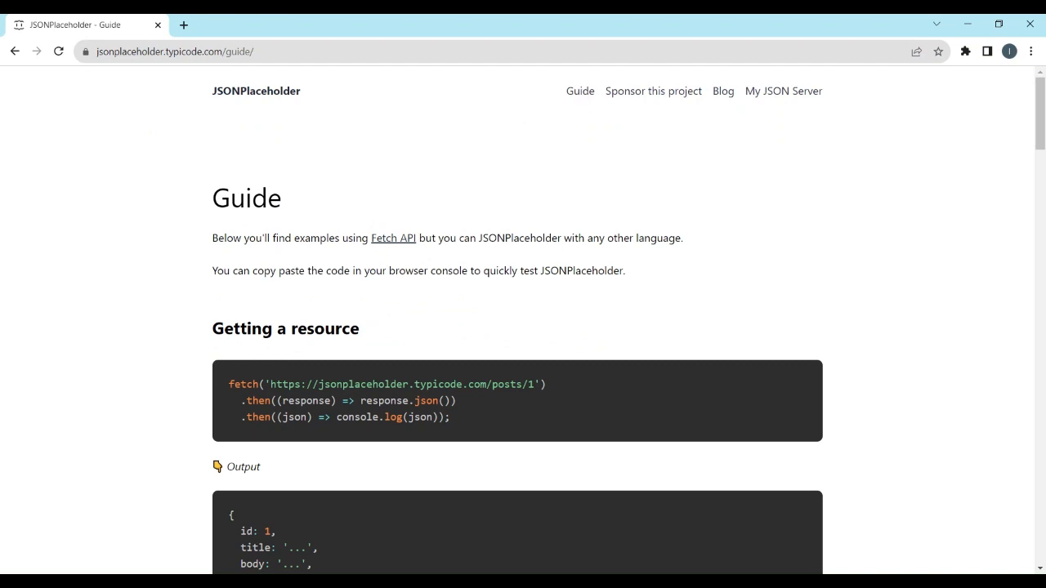
{"action": "scroll", "scroll_direction": "down", "scroll_amount": 3}
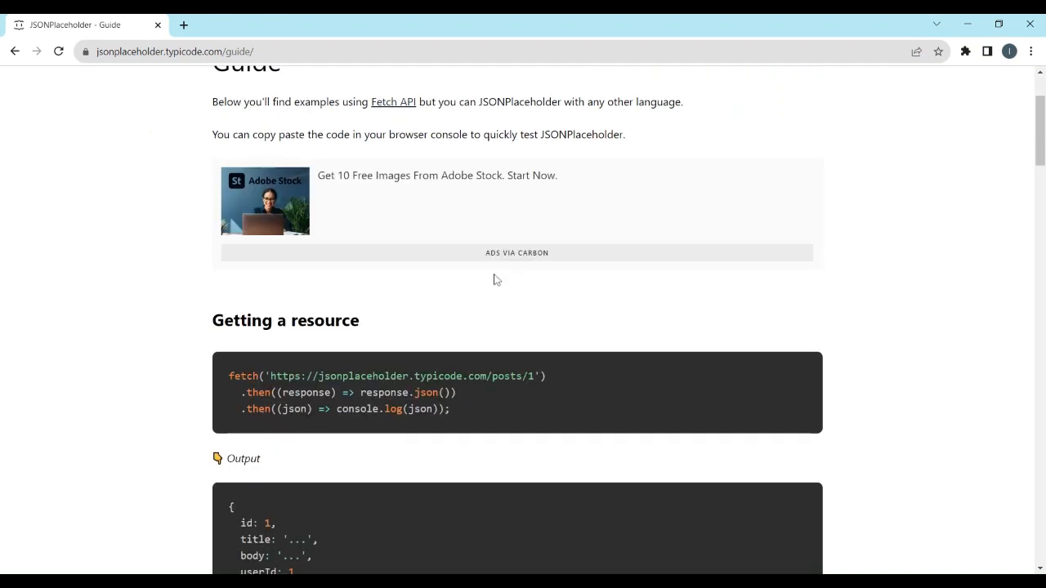
{"action": "scroll", "scroll_direction": "down", "scroll_amount": 3}
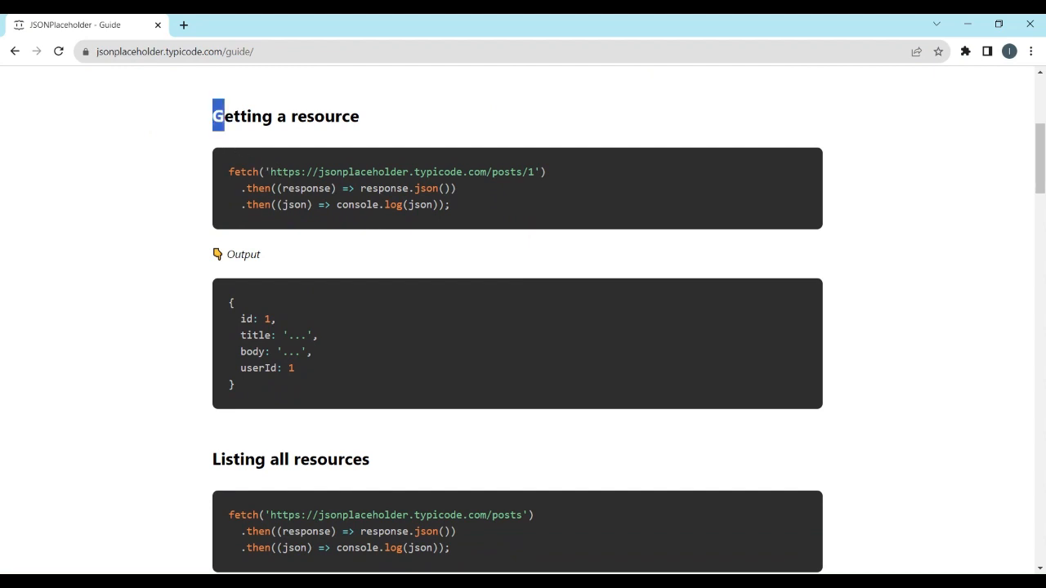
{"action": "scroll", "scroll_direction": "down", "scroll_amount": 3}
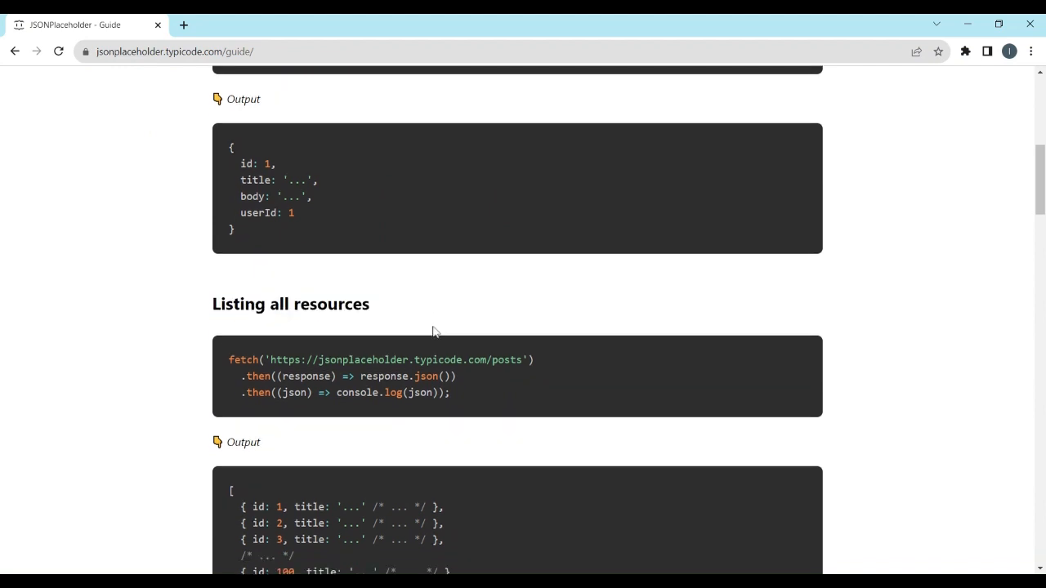
{"action": "scroll", "scroll_direction": "down", "scroll_amount": 3}
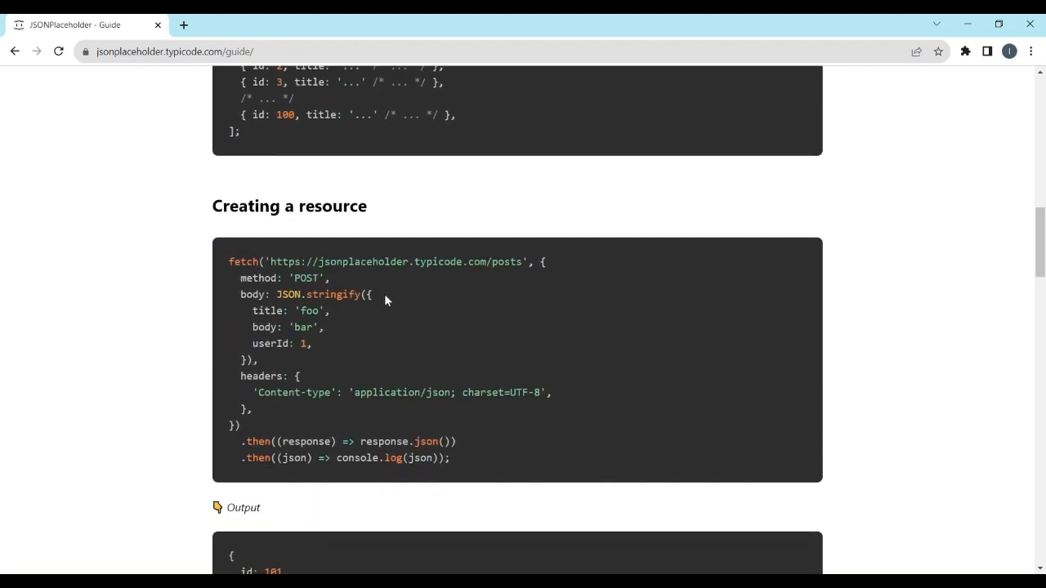
Highlight the Creating a resource heading and read its example and output.
{"action": "left_click_drag", "start_coordinate": [260, 206], "coordinate": [358, 206]}
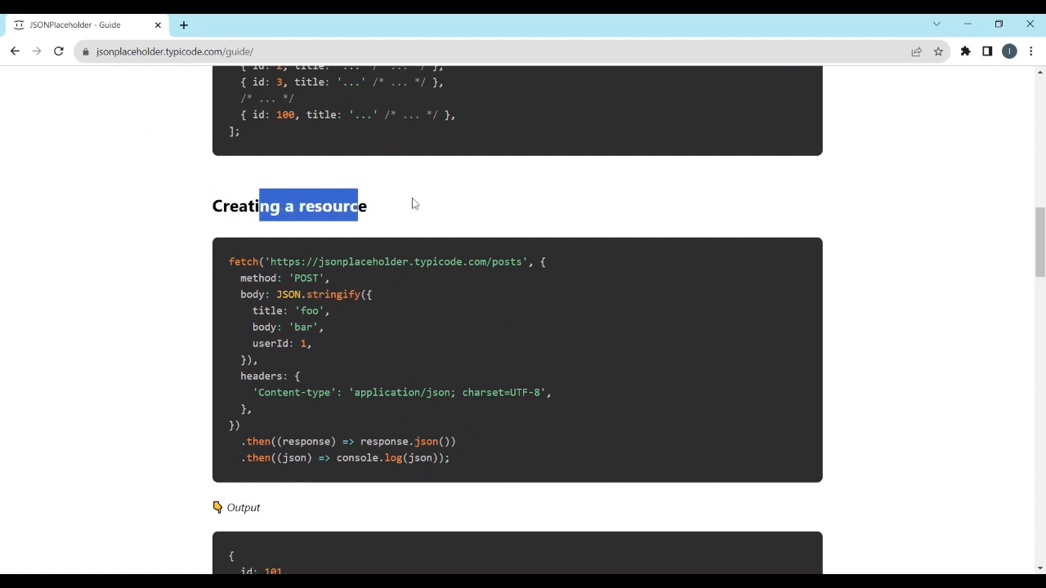
{"action": "scroll", "scroll_direction": "down", "scroll_amount": 3}
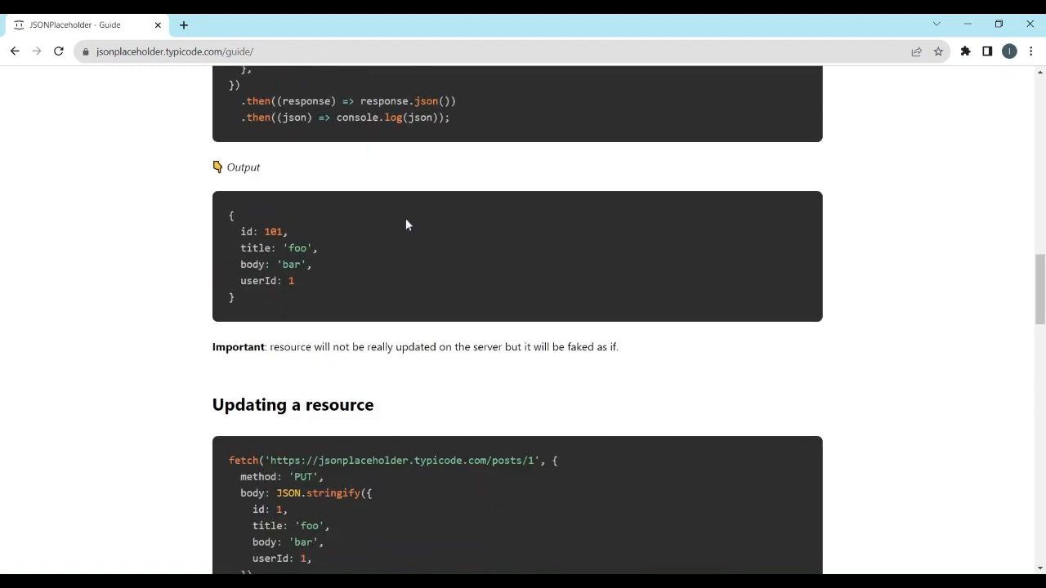
{"action": "scroll", "scroll_direction": "down", "scroll_amount": 3}
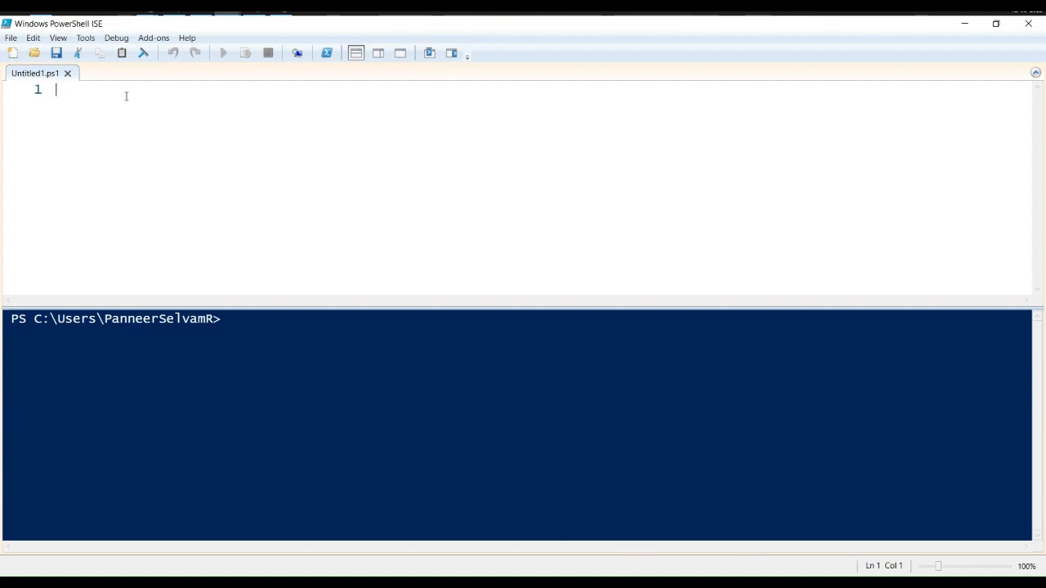
{"action": "type", "text": "$respo"}
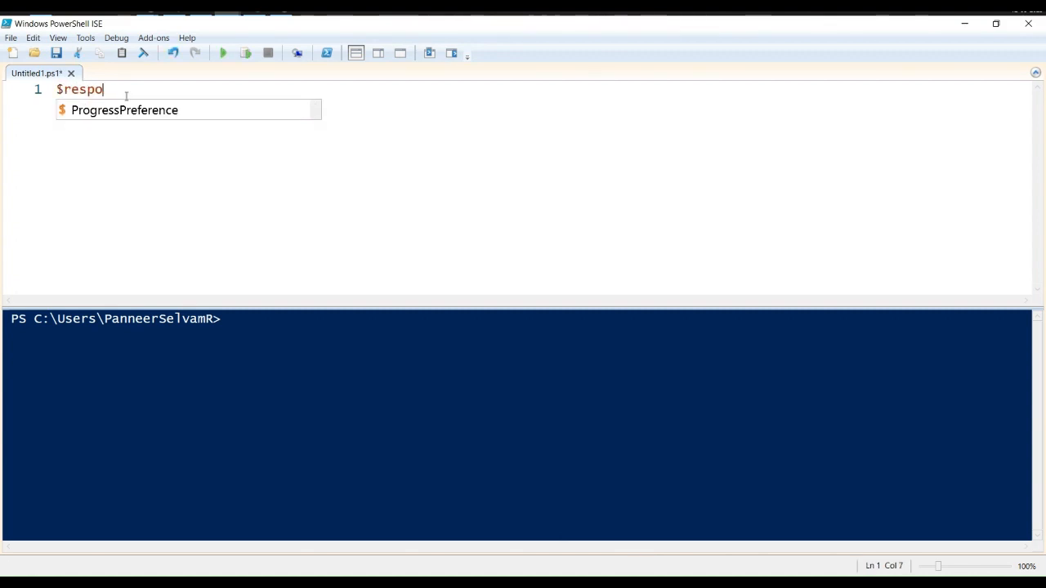
{"action": "type", "text": "nse = Invok"}
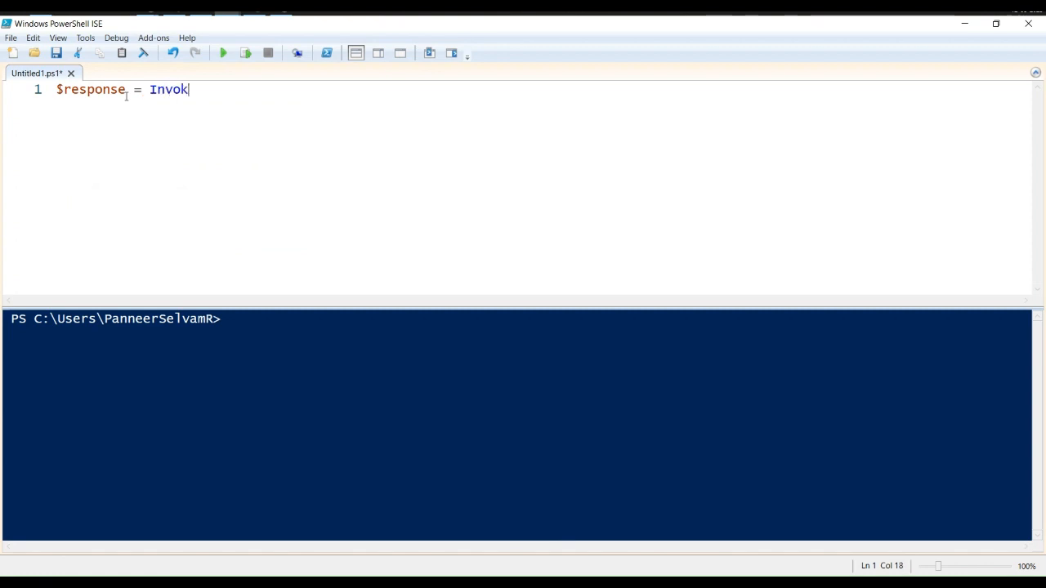
{"action": "type", "text": "e-RestMethod"}
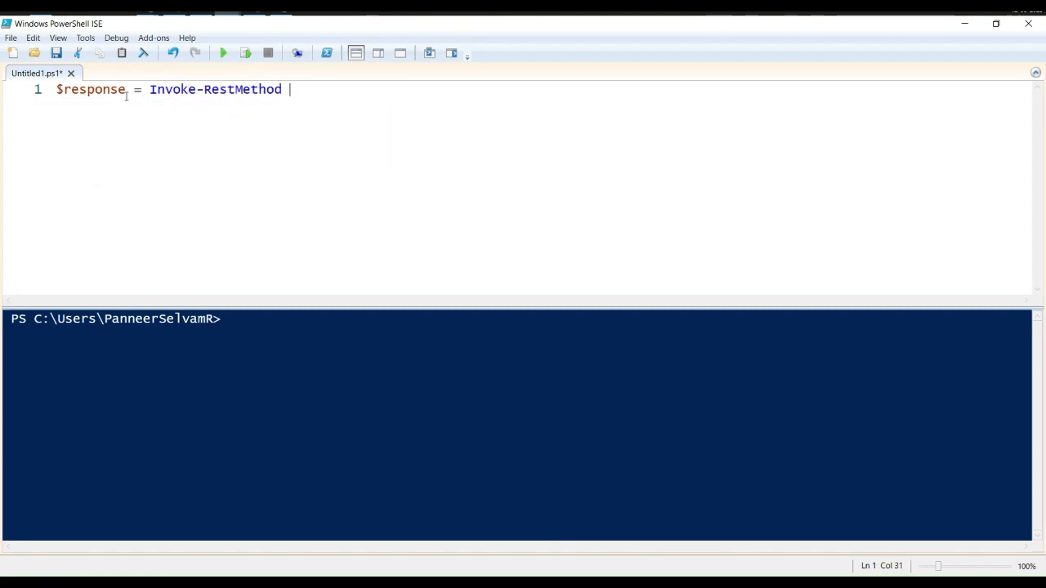
{"action": "type", "text": "-Uri \"https://jsonplaceh"}
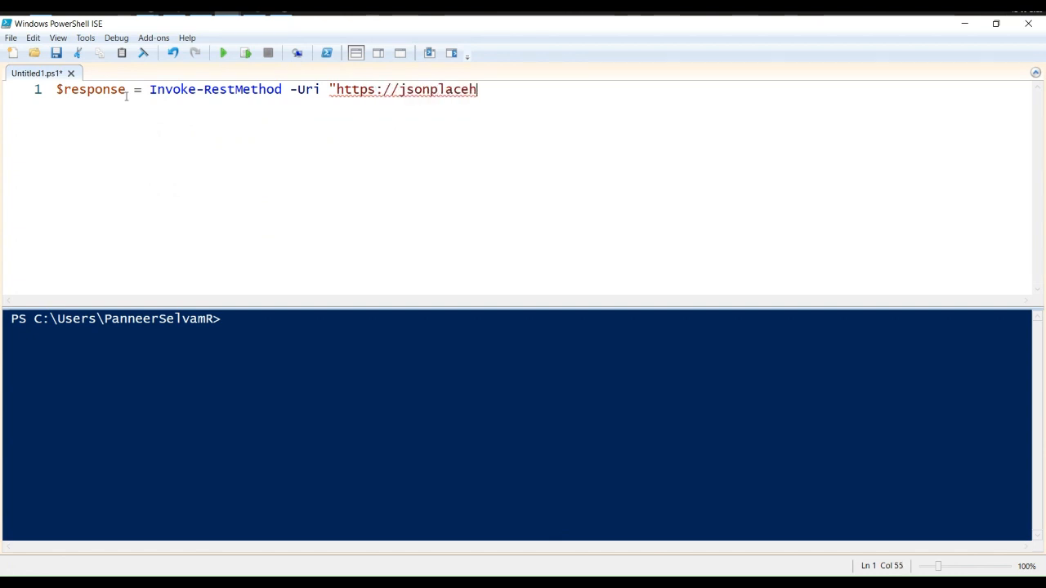
{"action": "type", "text": "older.typi"}
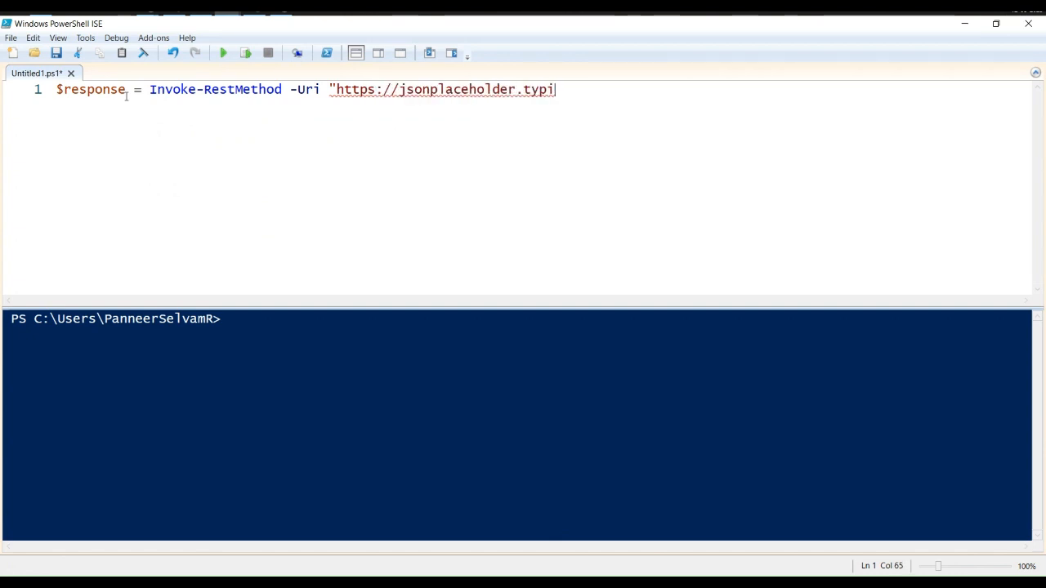
{"action": "type", "text": "code.com/posts"}
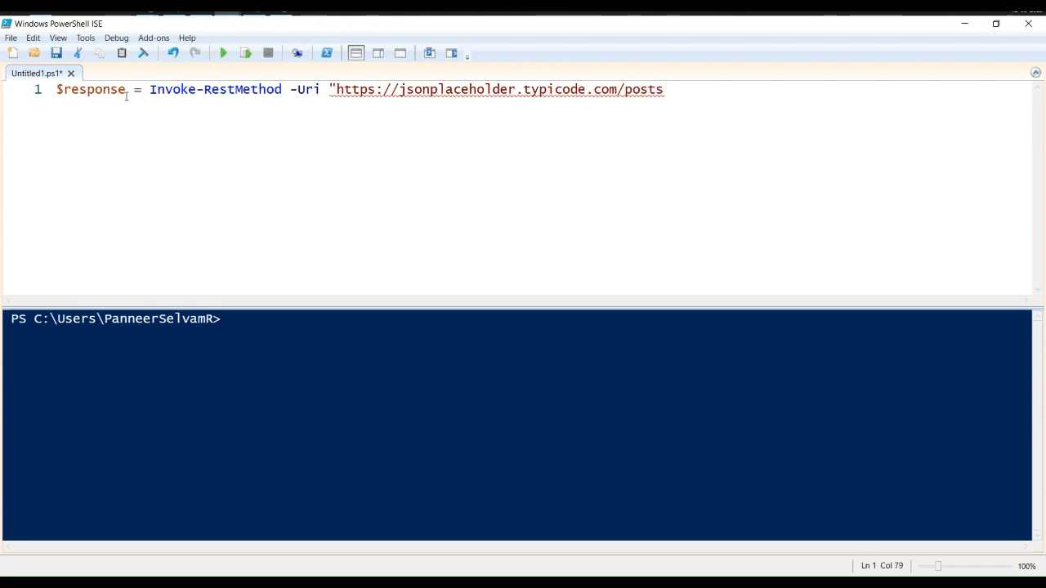
{"action": "type", "text": "/1"}
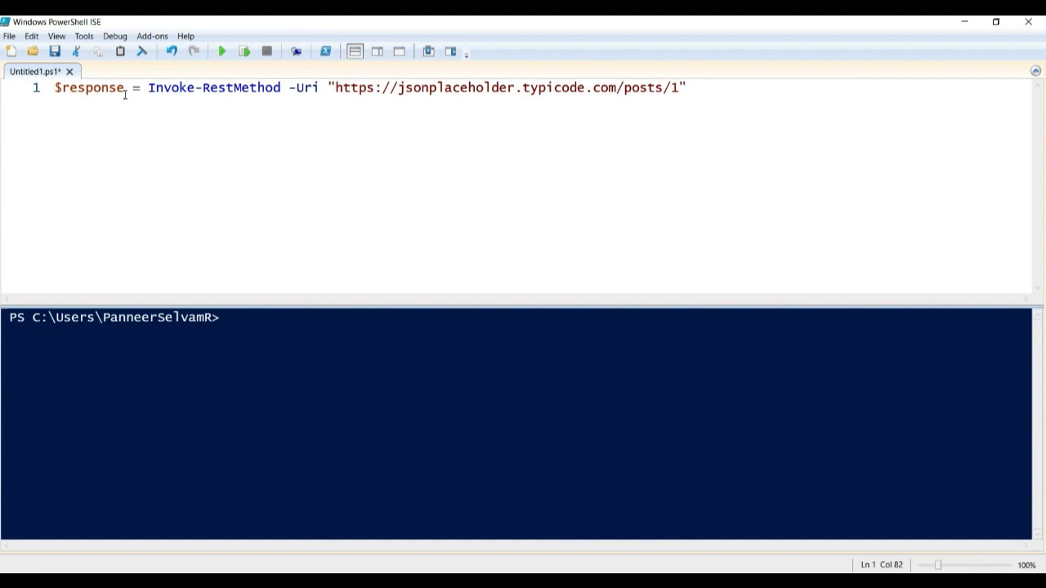
Begin a second line Write-Host $ to print the response.
{"action": "key", "text": "Return"}
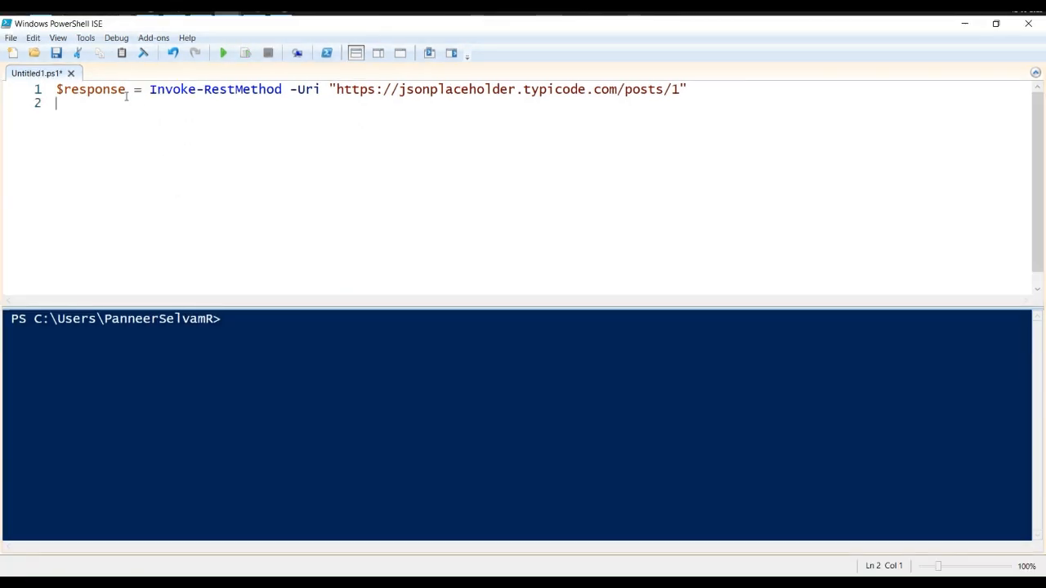
{"action": "type", "text": "Write-Host"}
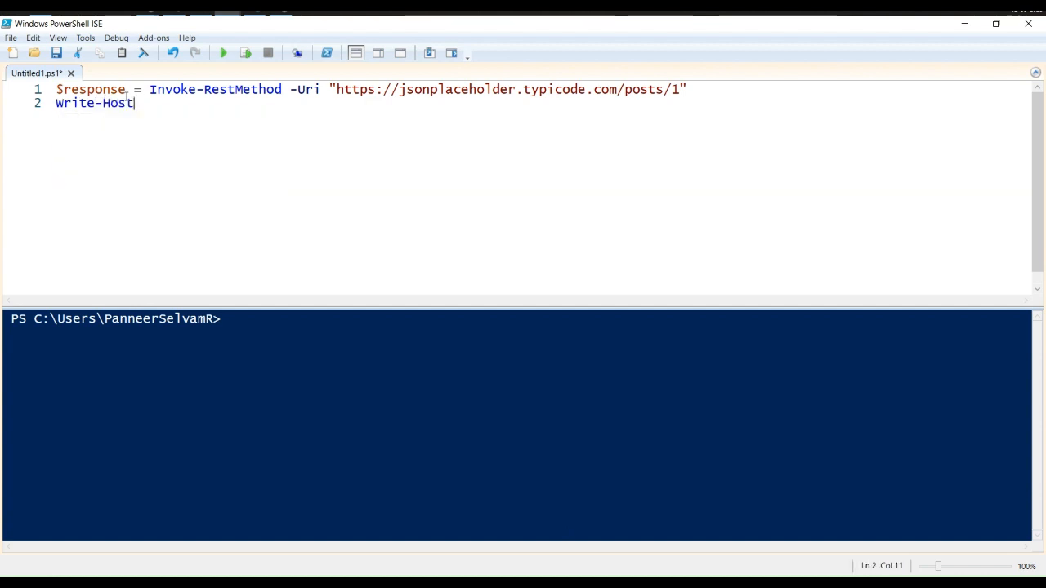
{"action": "type", "text": "$response"}
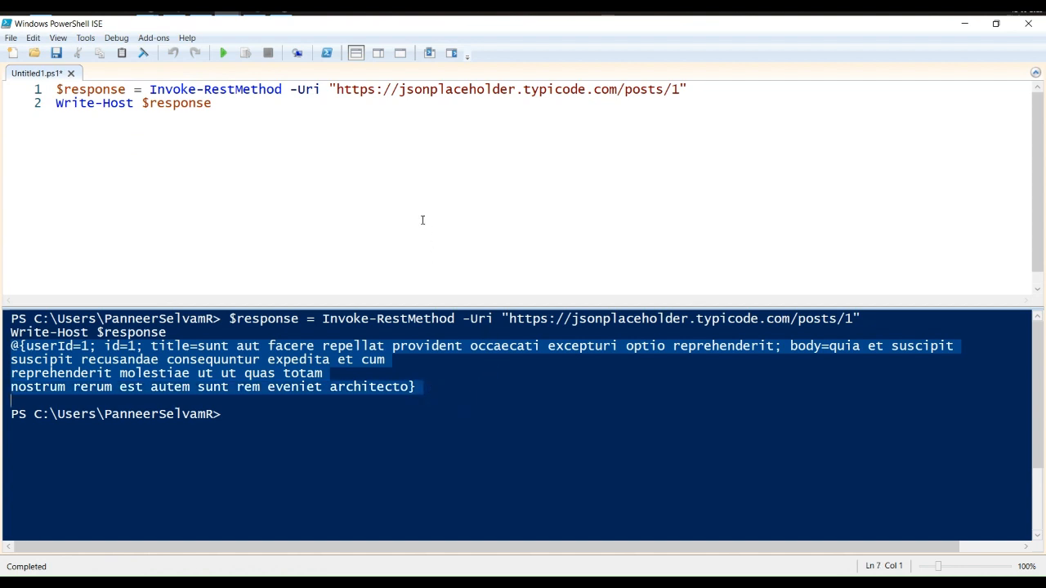
Return to the script pane to continue editing after viewing post 1's output.
{"action": "left_click", "coordinate": [211, 103]}
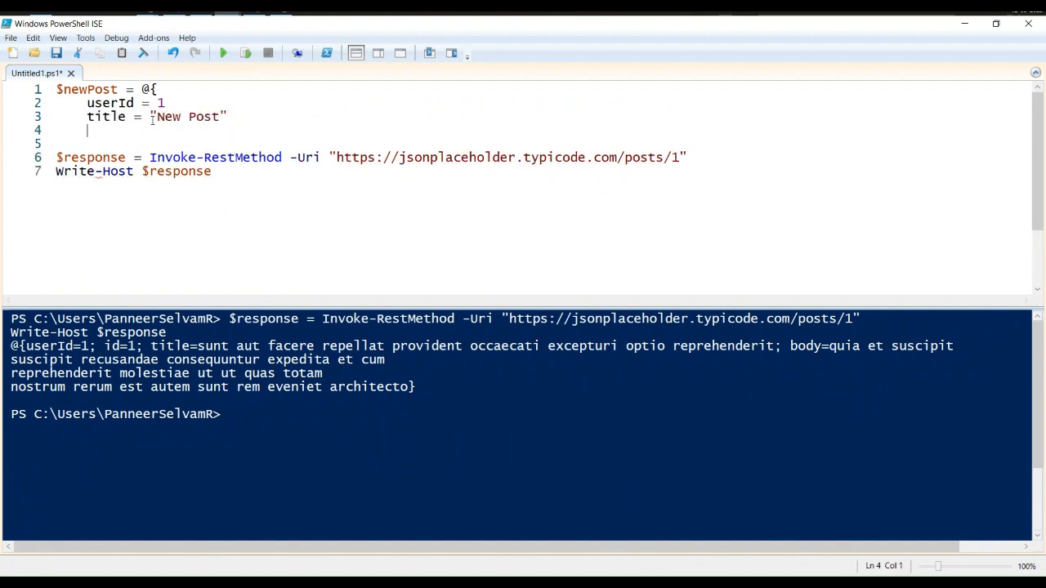
Finish $newPost with body "This is the content of the new post" and pass it via ConvertTo-Json with -ContentType application/json.
{"action": "type", "text": "body = \"This is the content of the new post\""}
{"action": "left_click", "coordinate": [540, 144]}
{"action": "type", "text": "}"}
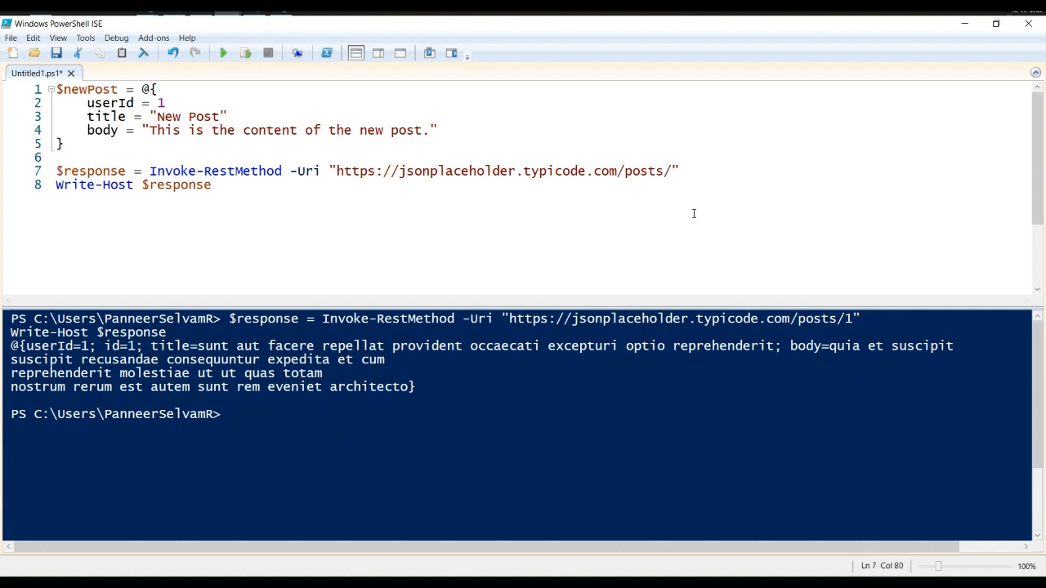
{"action": "type", "text": "-Method Post -Body"}
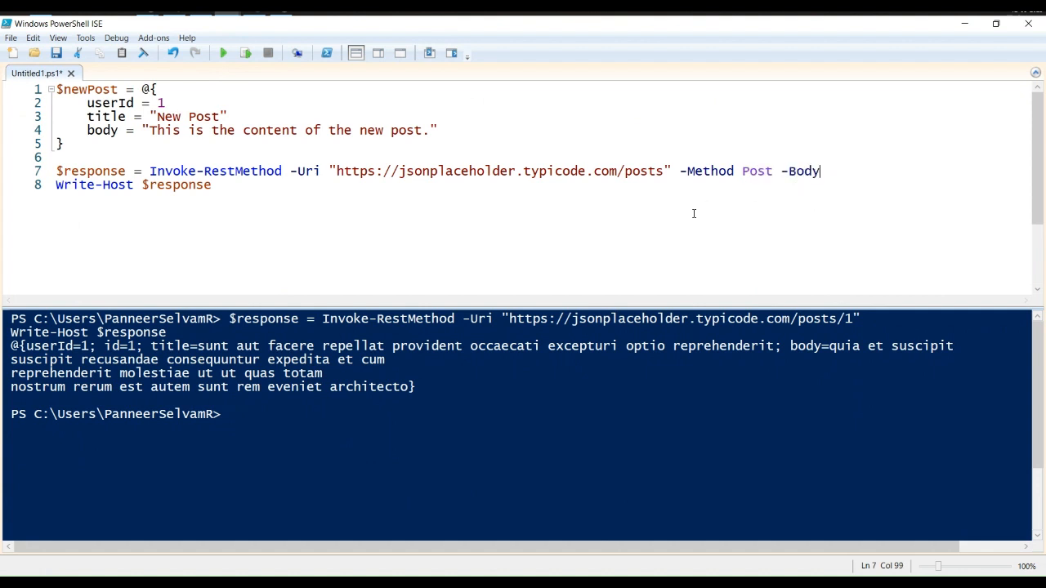
{"action": "type", "text": "($newPost |"}
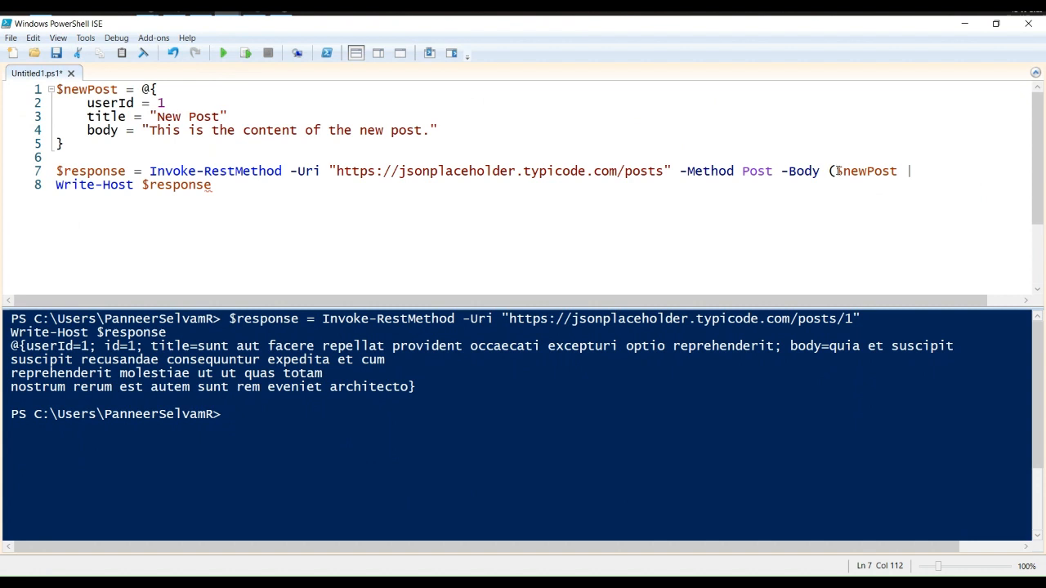
{"action": "type", "text": "convert"}
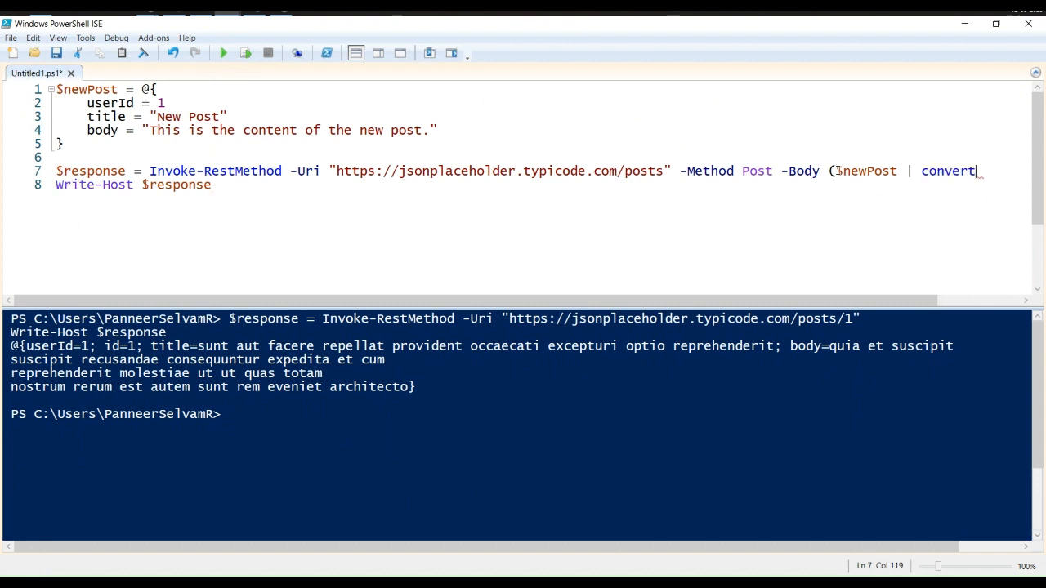
{"action": "type", "text": "To-Json )"}
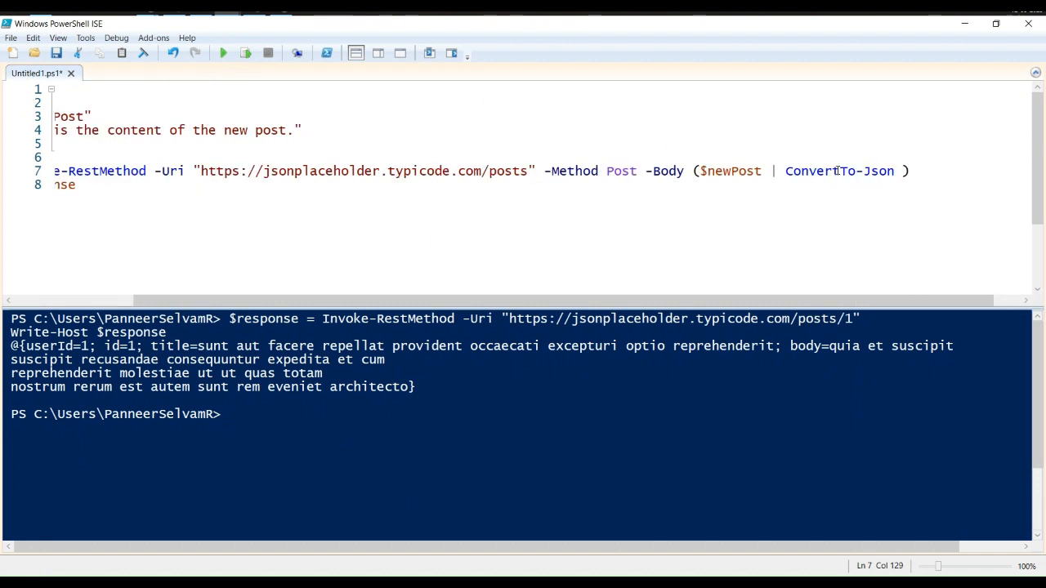
{"action": "type", "text": "-ContentType \"application"}
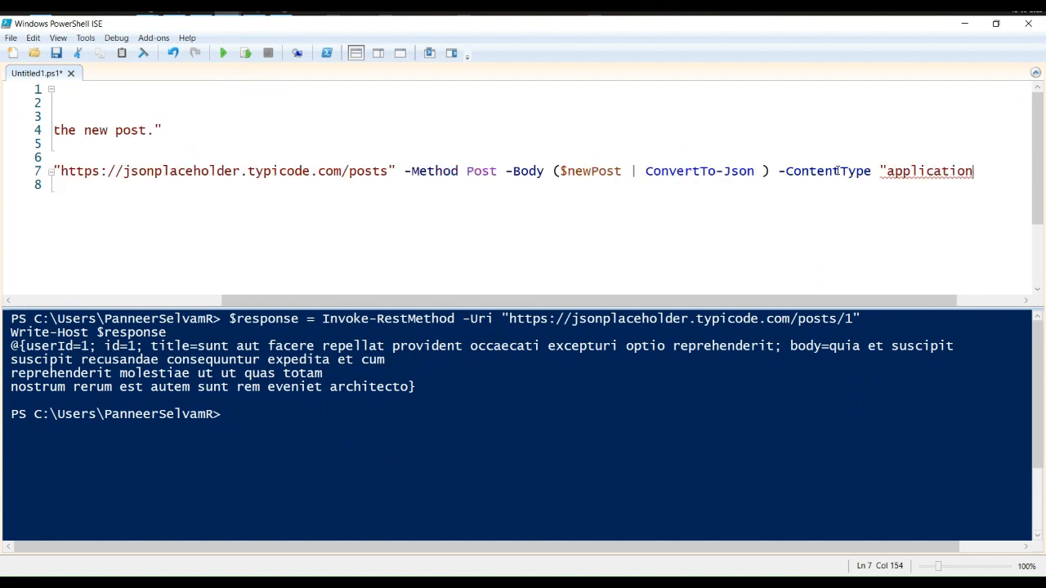
{"action": "type", "text": "/json"}
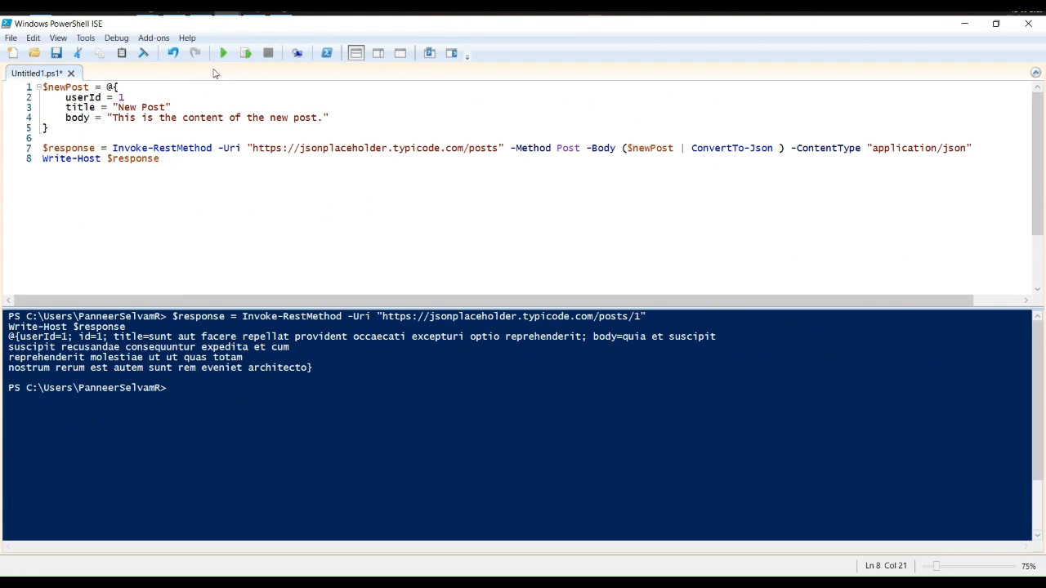
Run the POST script so the console shows the created New Post with id 101.
{"action": "left_click", "coordinate": [222, 52]}
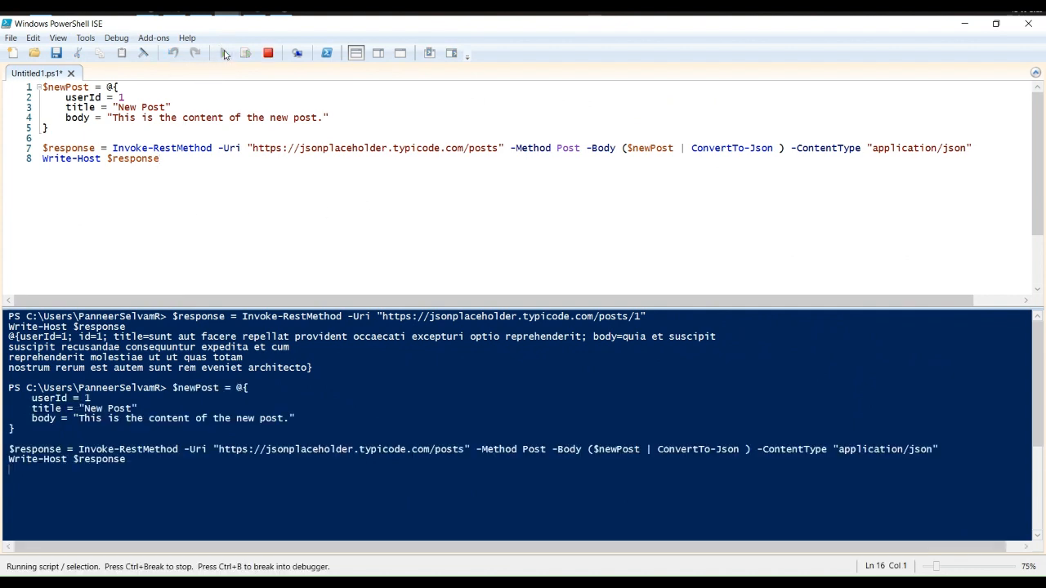
{"action": "left_click", "coordinate": [222, 53]}
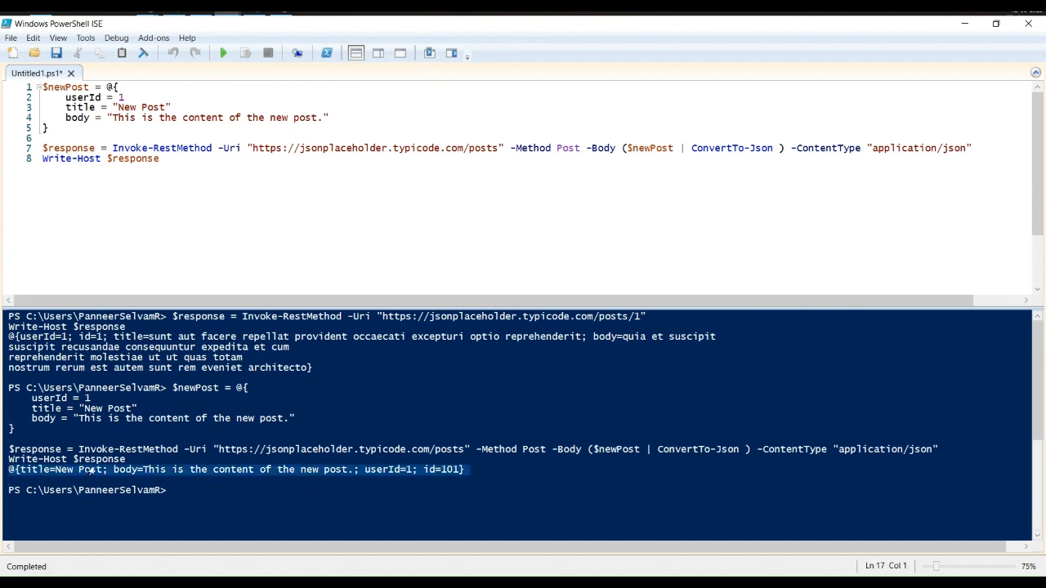
{"action": "mouse_move", "coordinate": [556, 499]}
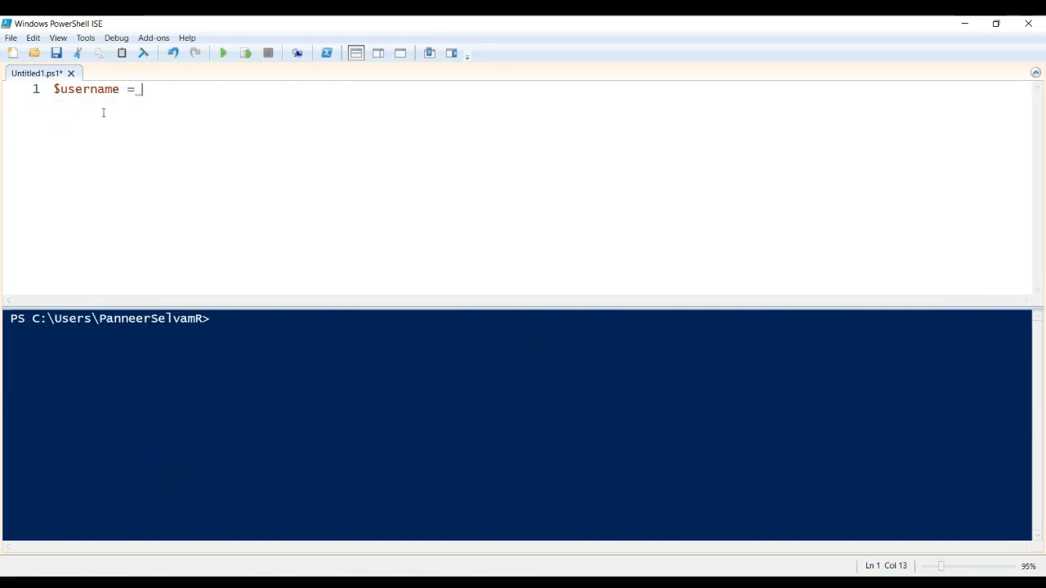
Define $username = "your_username" and $password = "your_password" placeholders.
{"action": "type", "text": "\"your_username"}
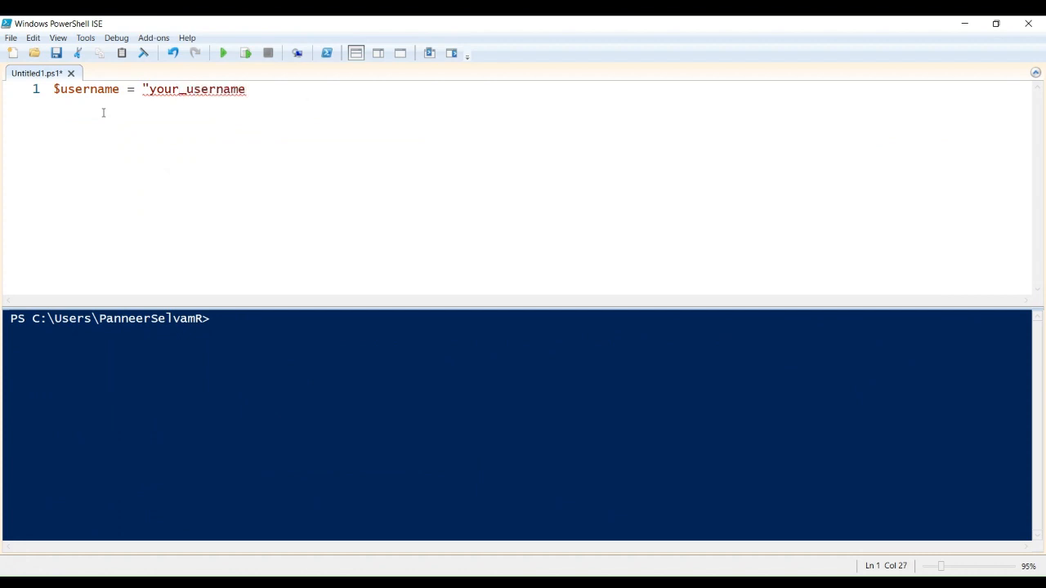
{"action": "type", "text": "$password ="}
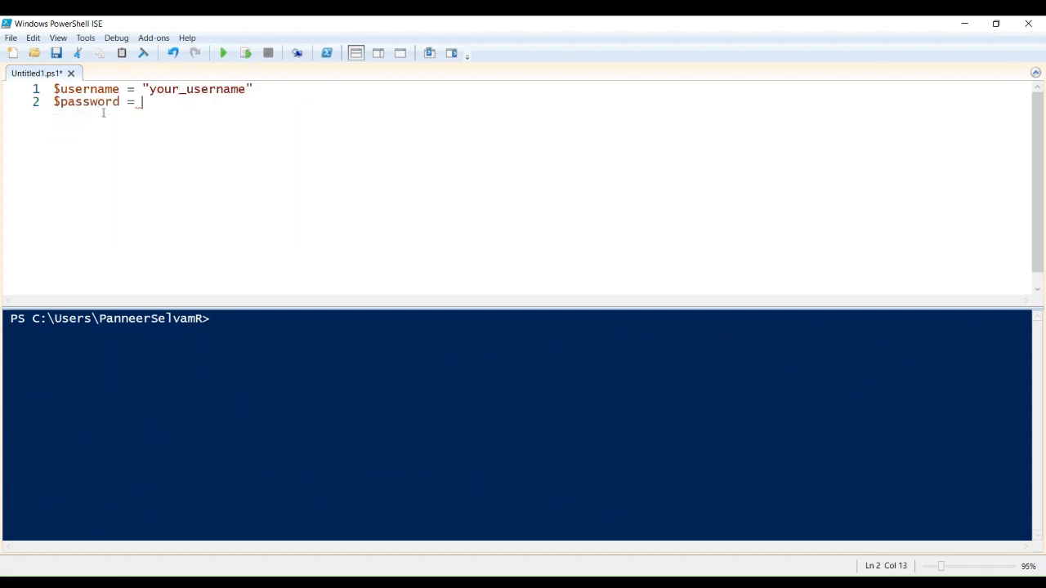
{"action": "type", "text": "\"your_password\""}
{"action": "type", "text": "$base"}
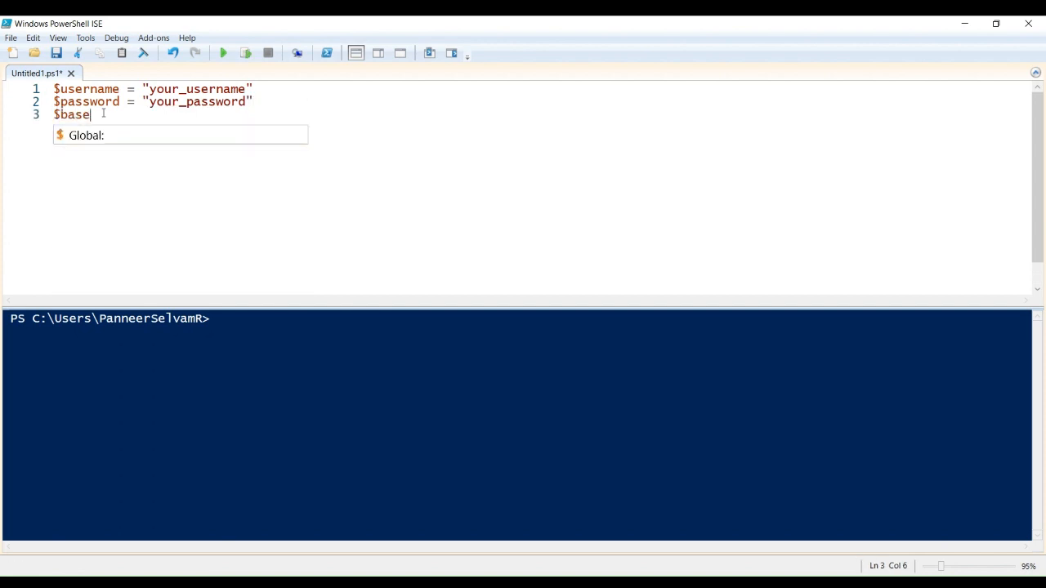
Build $base64Auth with [convert]::ToBase64String([Text.Encoding]::ASCII.GetBytes("${username}:${password}")).
{"action": "type", "text": "64Auth = ["}
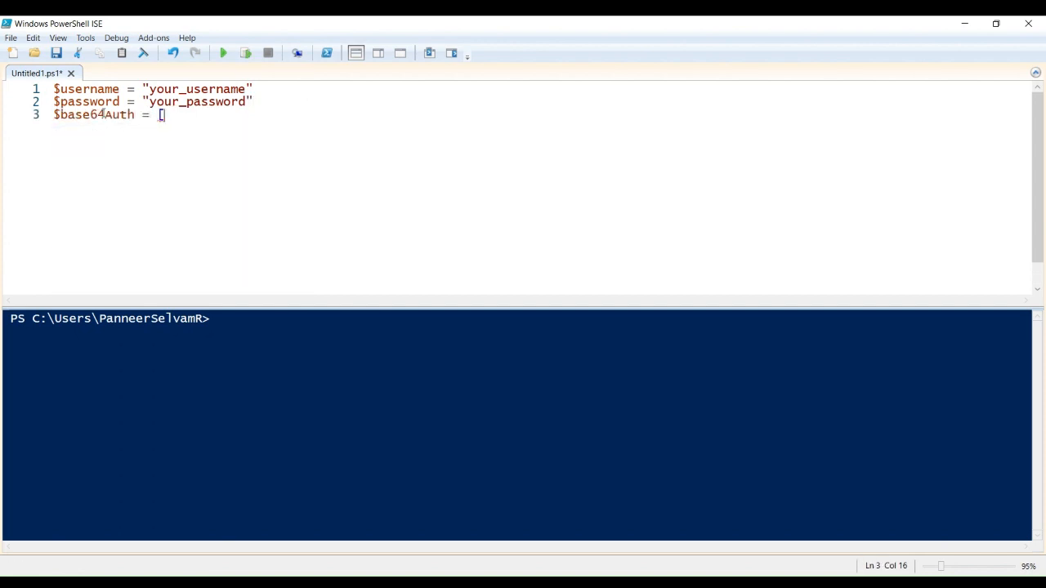
{"action": "type", "text": "convert]::ToBase64String("}
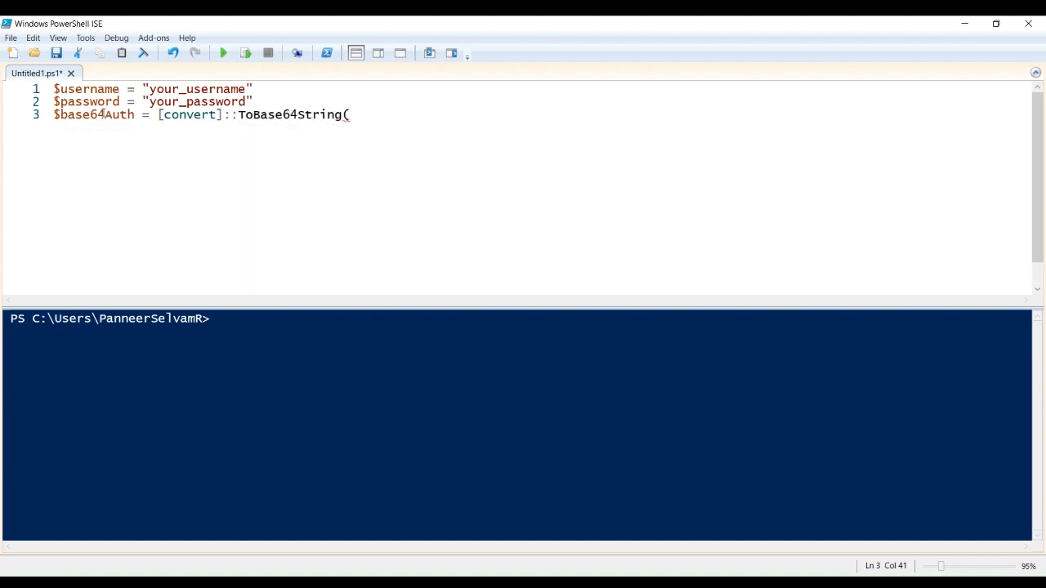
{"action": "type", "text": "[Text.En"}
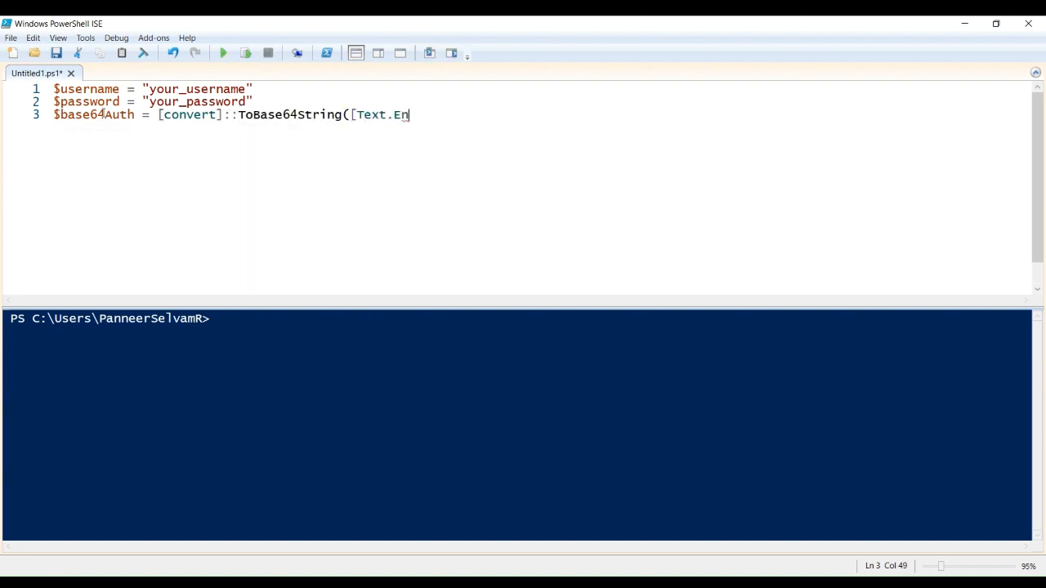
{"action": "type", "text": "coding]::"}
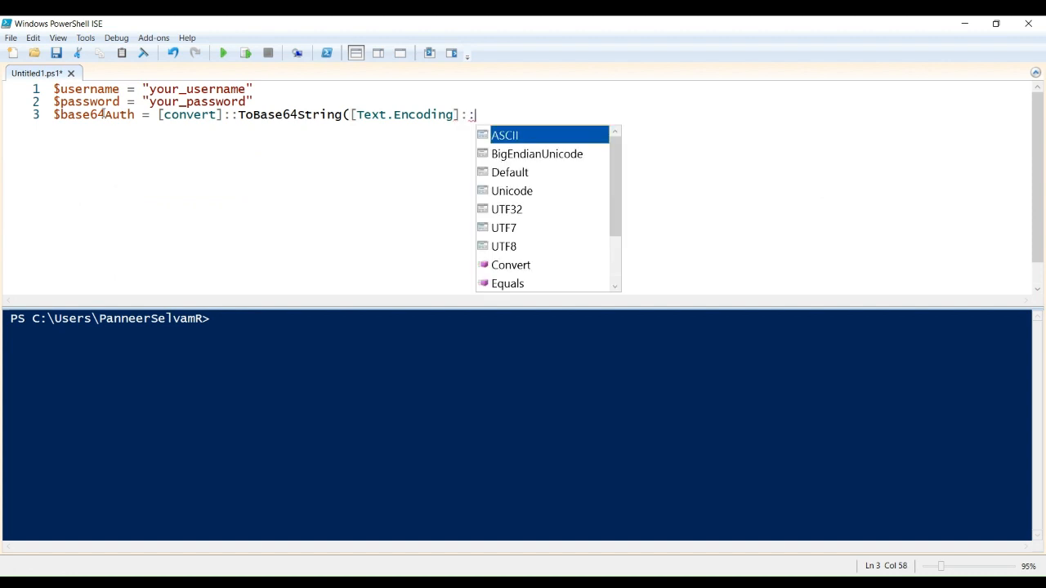
{"action": "type", "text": "ASCII.ge"}
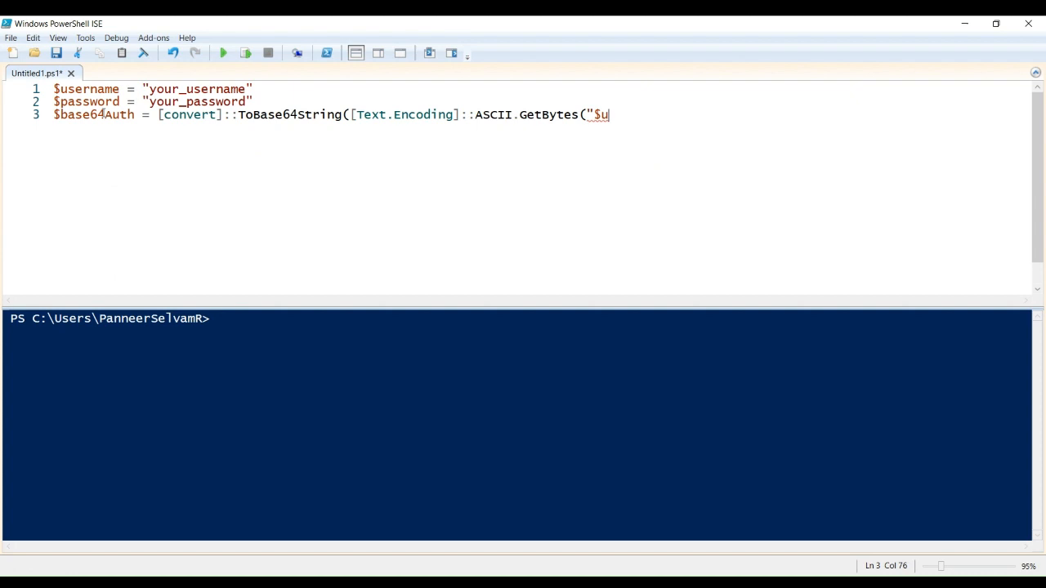
{"action": "type", "text": "sername}:"}
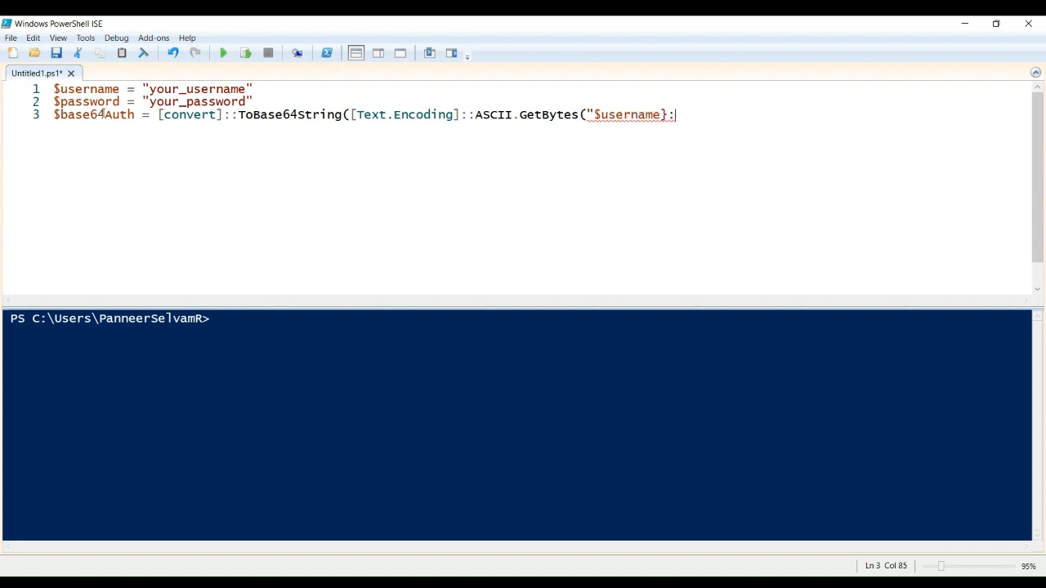
{"action": "type", "text": "${pass"}
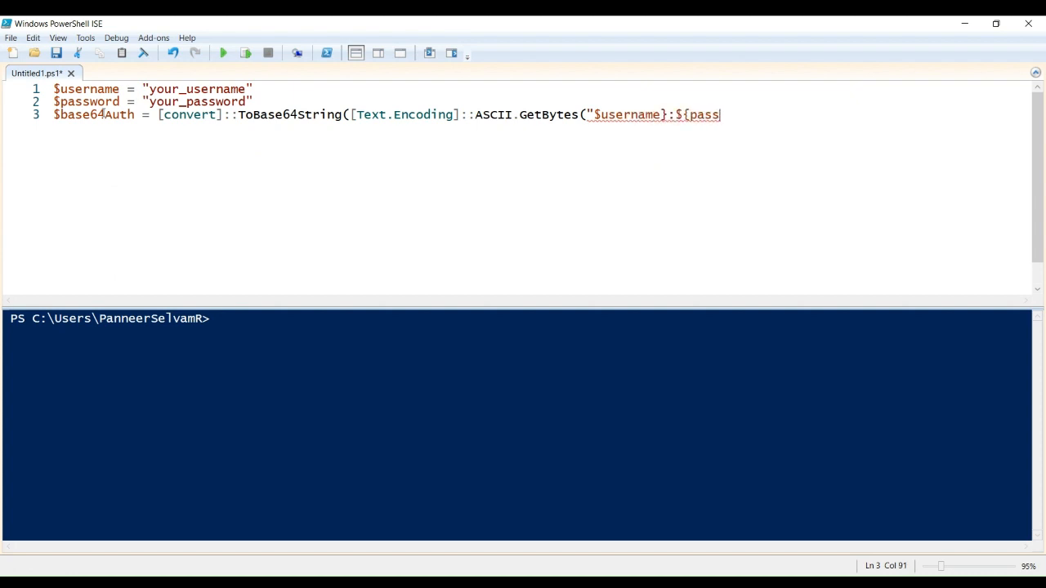
{"action": "type", "text": "word}\"))"}
{"action": "type", "text": "$"}
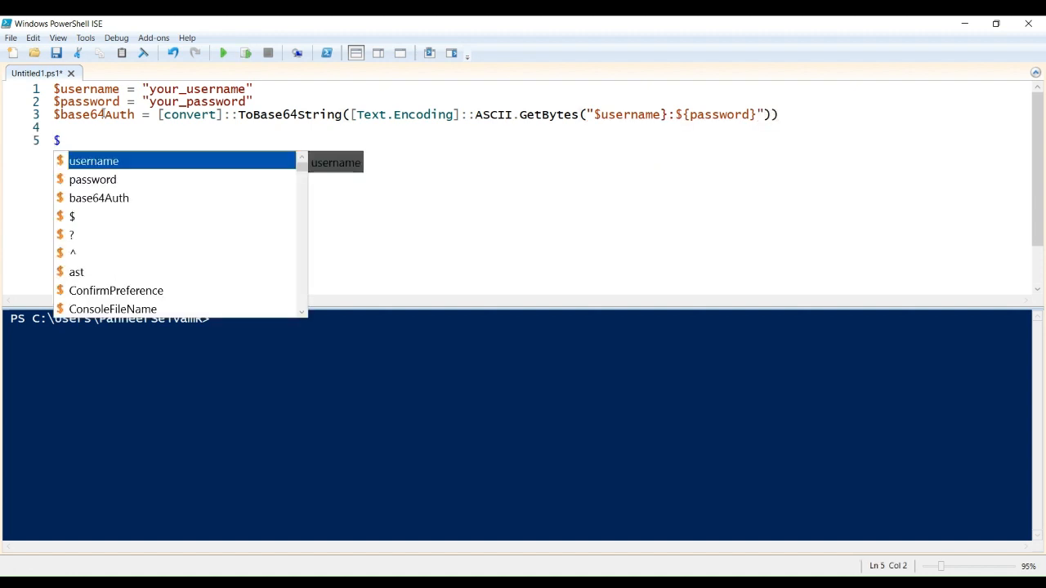
Add $headers = @{ Authorization = "Basic $base64Auth" }.
{"action": "type", "text": "headers = @{"}
{"action": "type", "text": "Autho"}
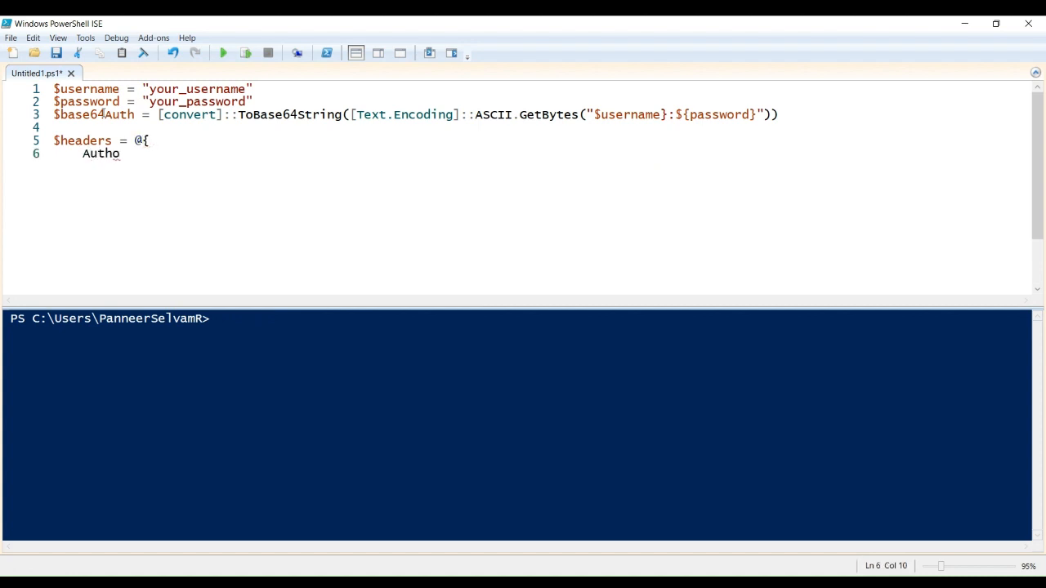
{"action": "type", "text": "rization ="}
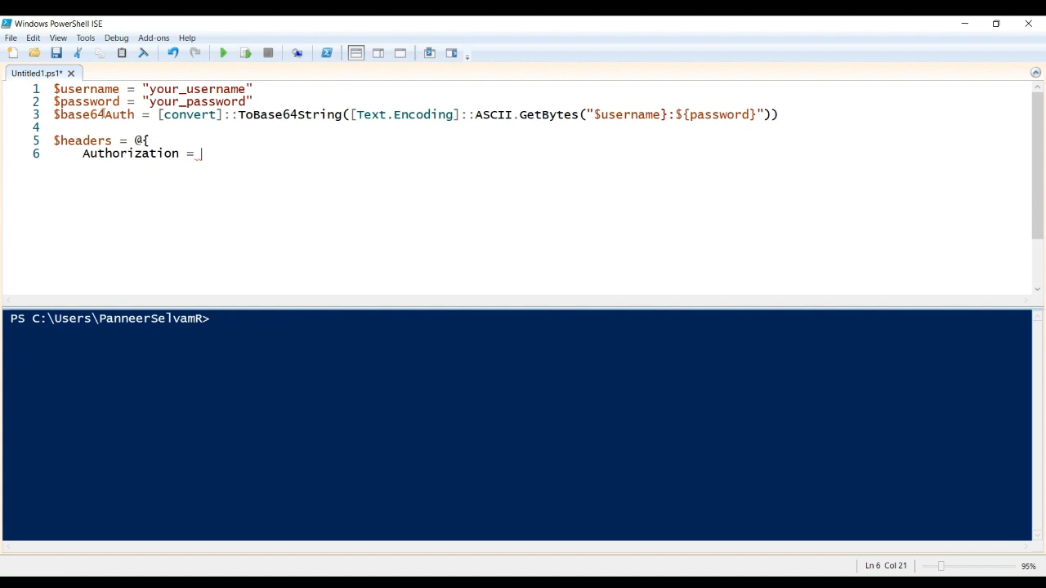
{"action": "type", "text": "\"Basic $b"}
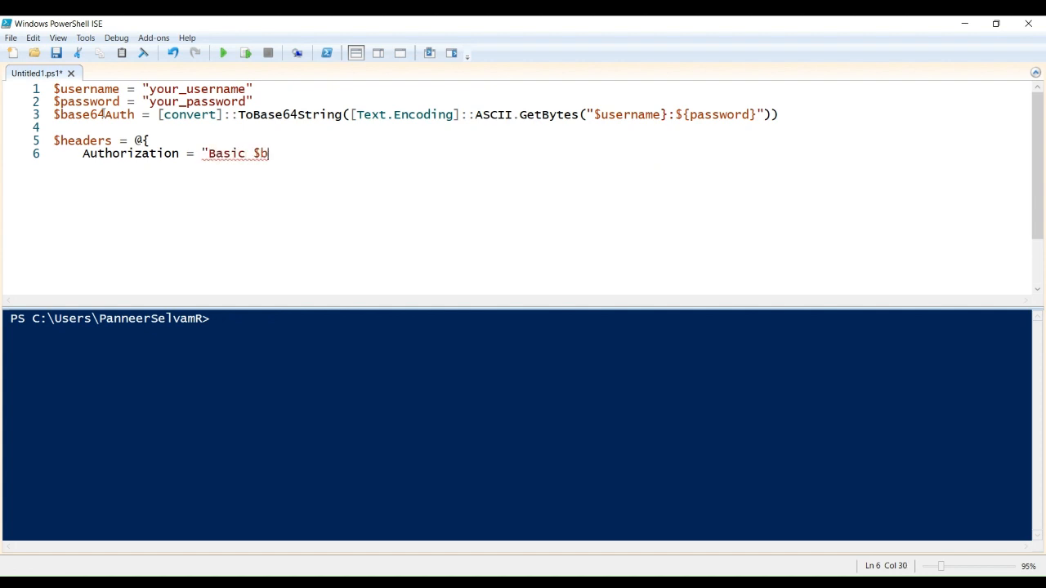
{"action": "type", "text": "ase64Auth\""}
{"action": "type", "text": "}"}
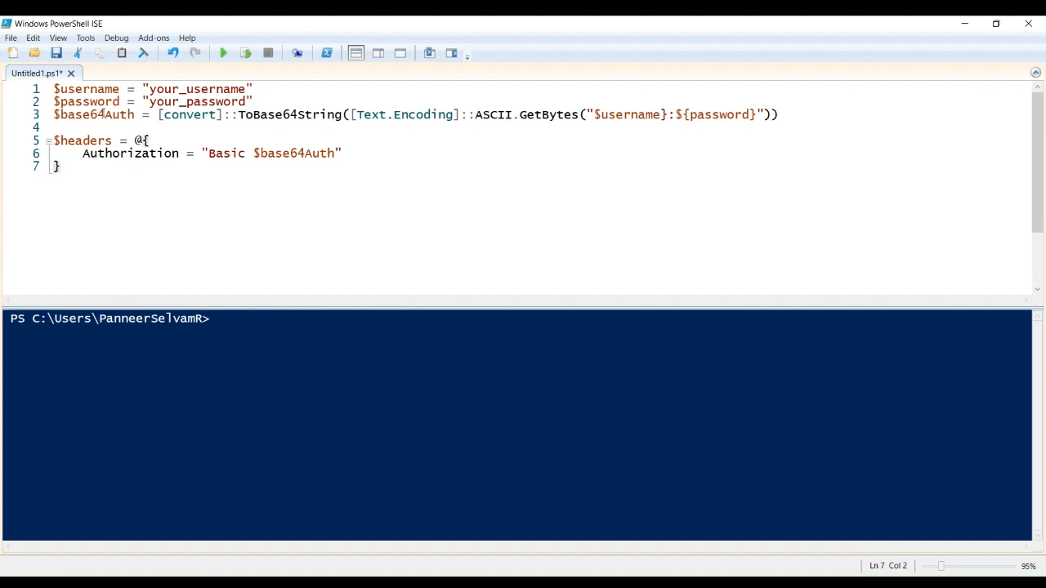
{"action": "type", "text": "$response"}
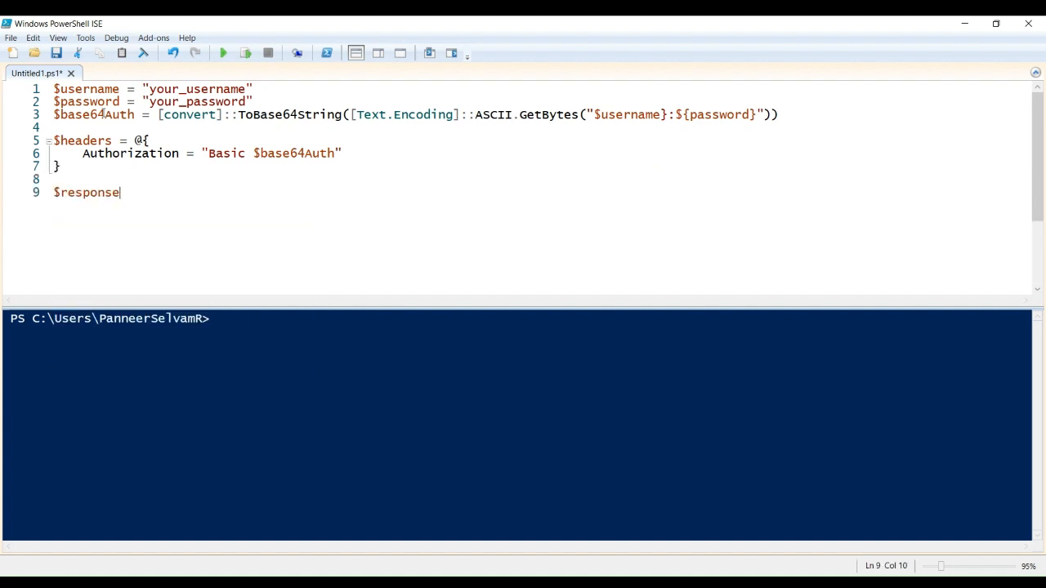
{"action": "type", "text": "= Invoke-=r"}
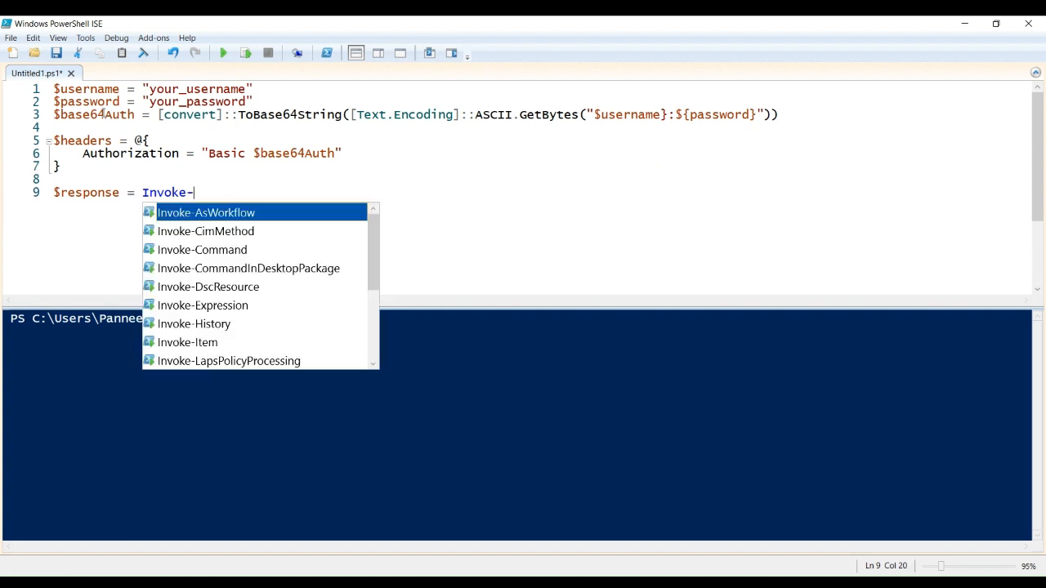
{"action": "type", "text": "RestMethod -Uri"}
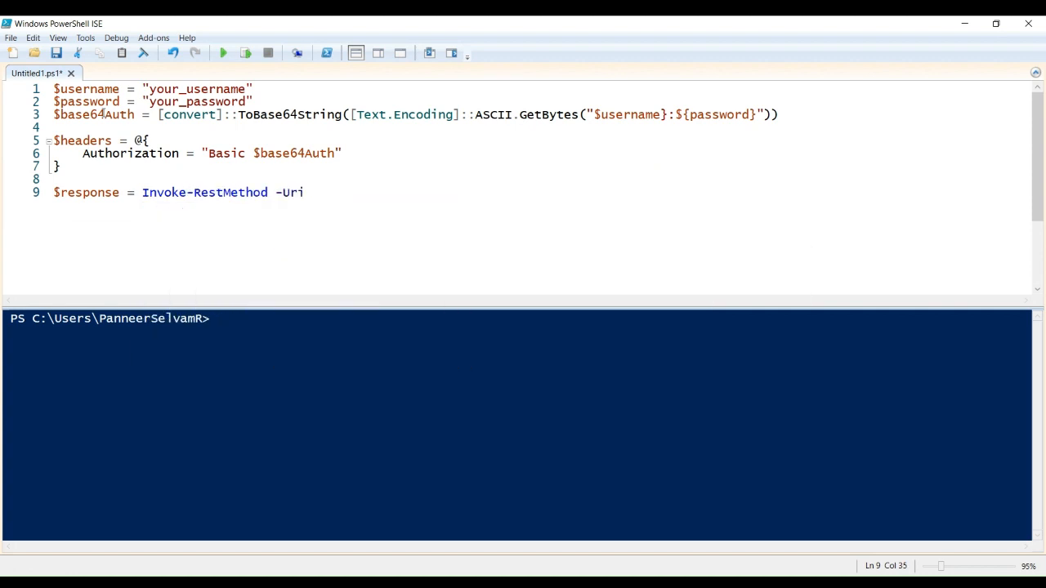
{"action": "type", "text": "\"https://api"}
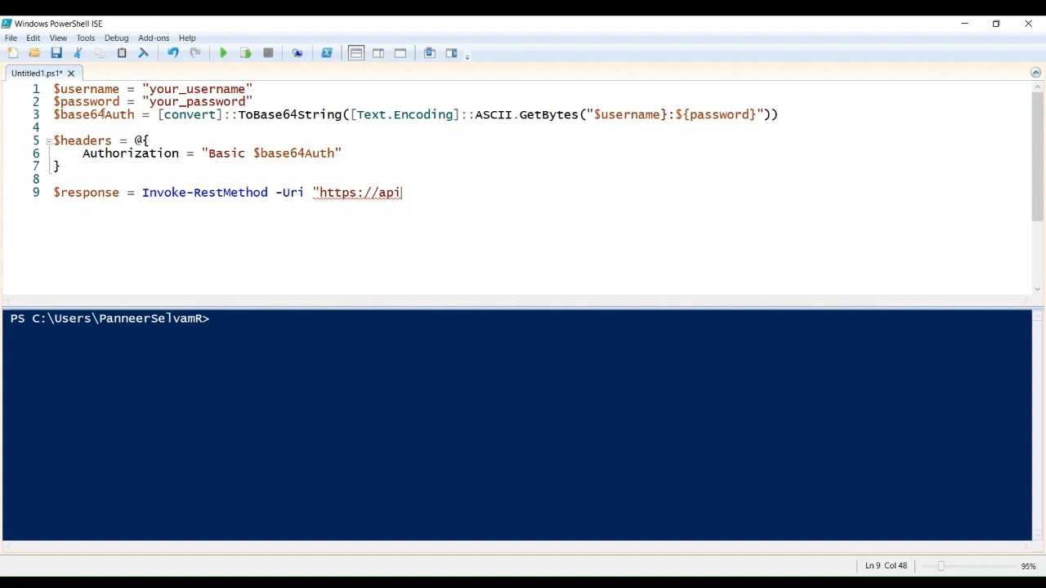
{"action": "type", "text": ".example.com/data\" -Headers $headers"}
{"action": "type", "text": "$response"}
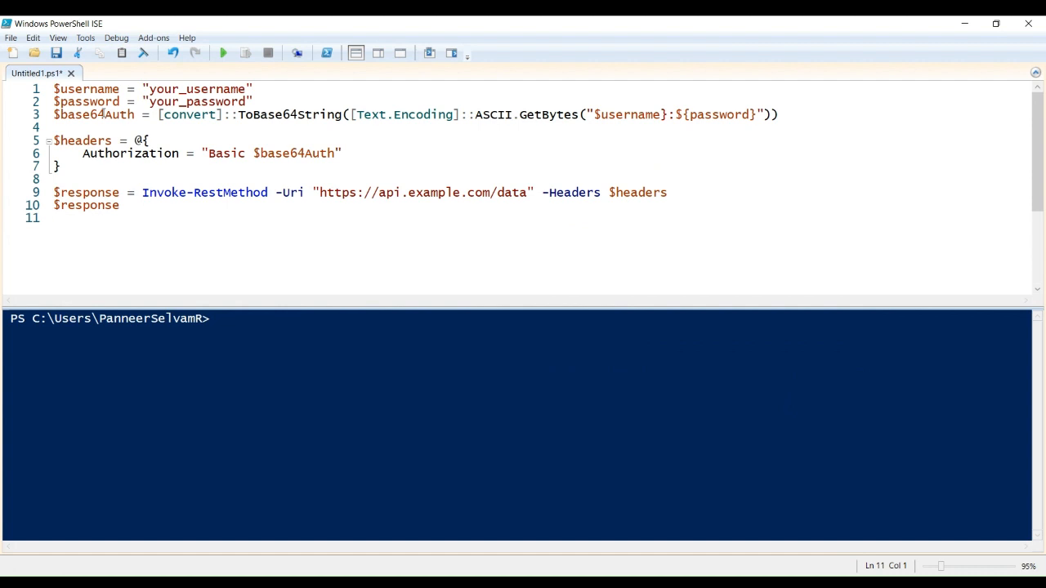
Wrap the request in try/catch whose catch writes "An error occured: $($_.Exception.Message)".
{"action": "left_click", "coordinate": [74, 178]}
{"action": "type", "text": "try {"}
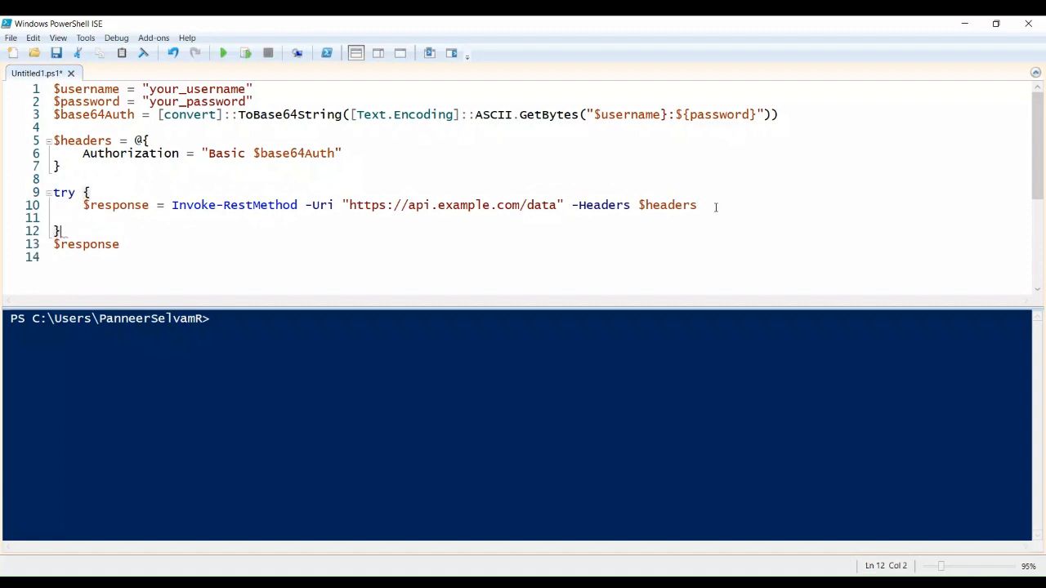
{"action": "type", "text": "catch {"}
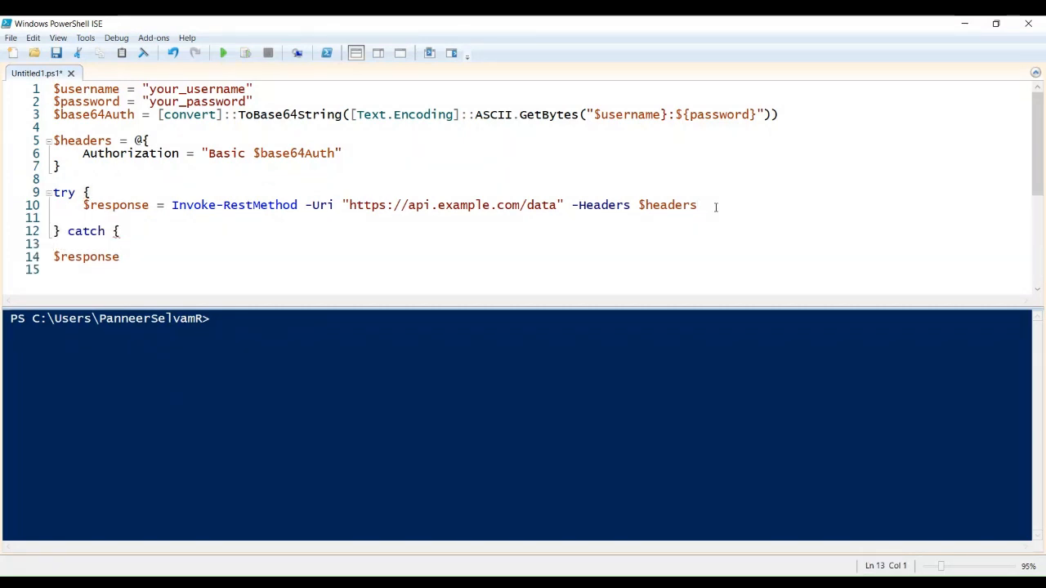
{"action": "type", "text": "write-Host \"An error occured"}
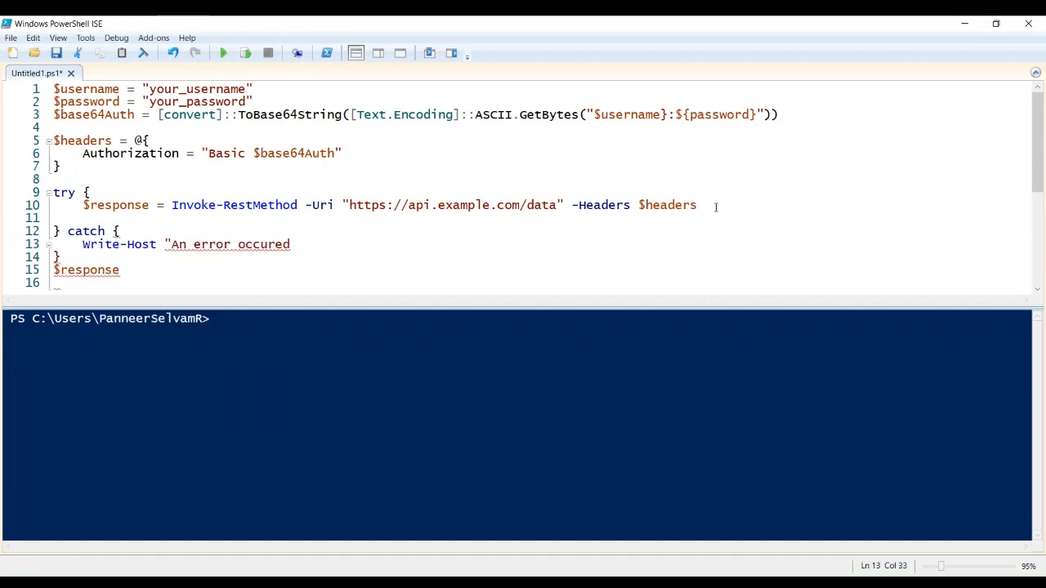
{"action": "type", "text": ": $($_"}
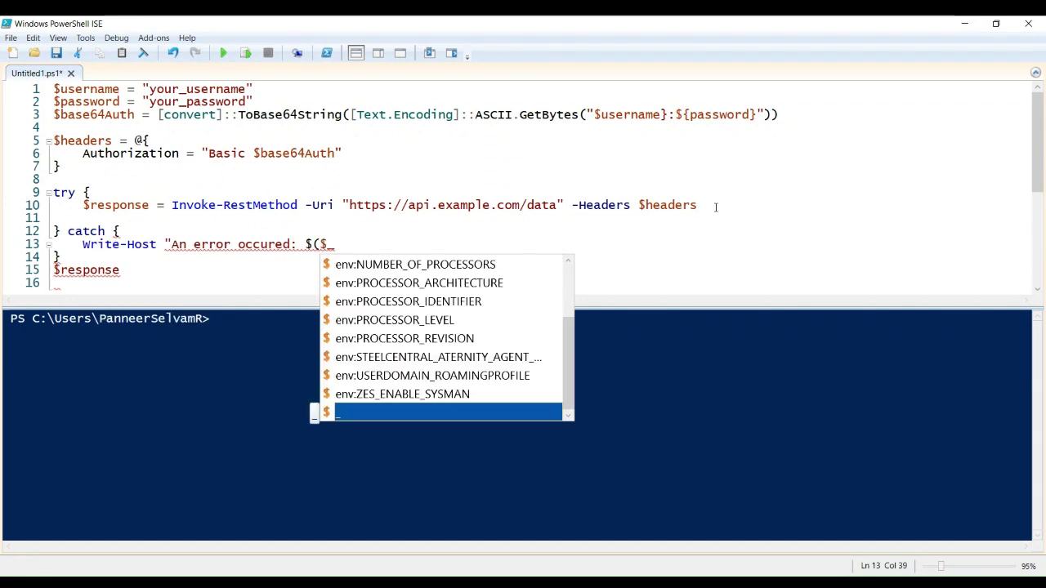
{"action": "type", "text": ".Exception"}
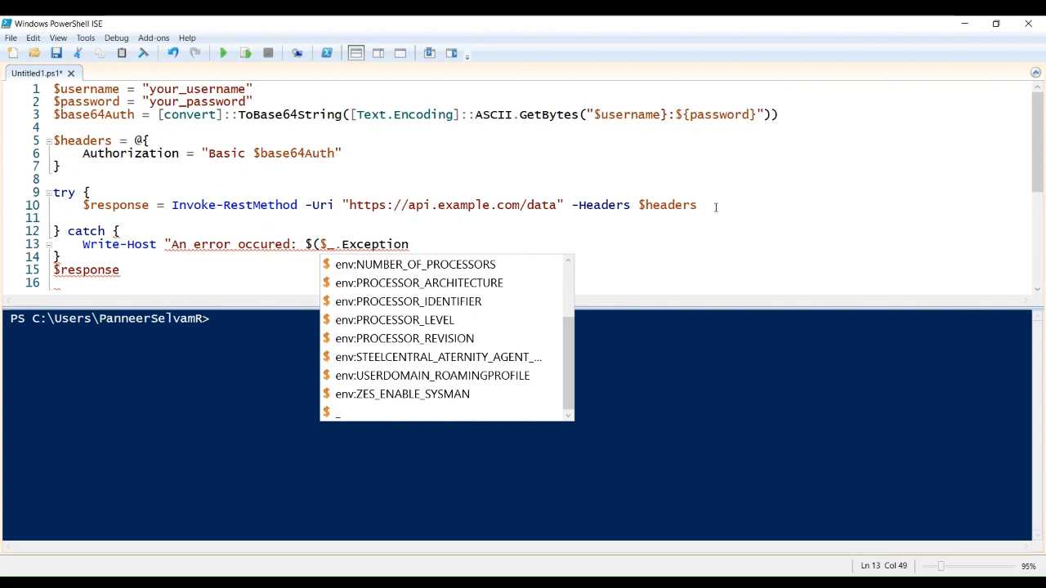
{"action": "type", "text": ".Message)\""}
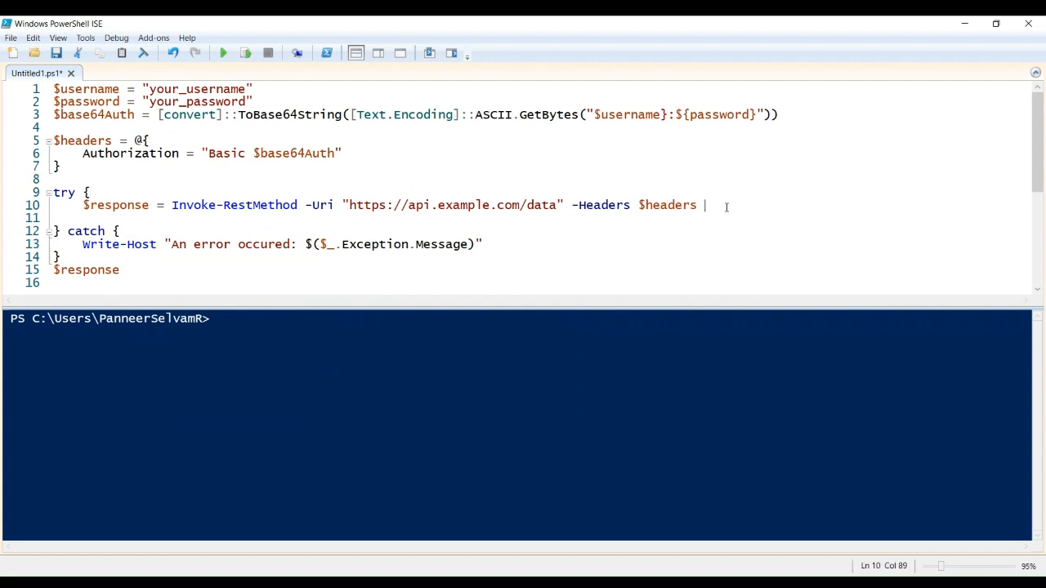
Append -ErrorAction SilentlyContinue to the Invoke-RestMethod call.
{"action": "type", "text": "-ErrorAction"}
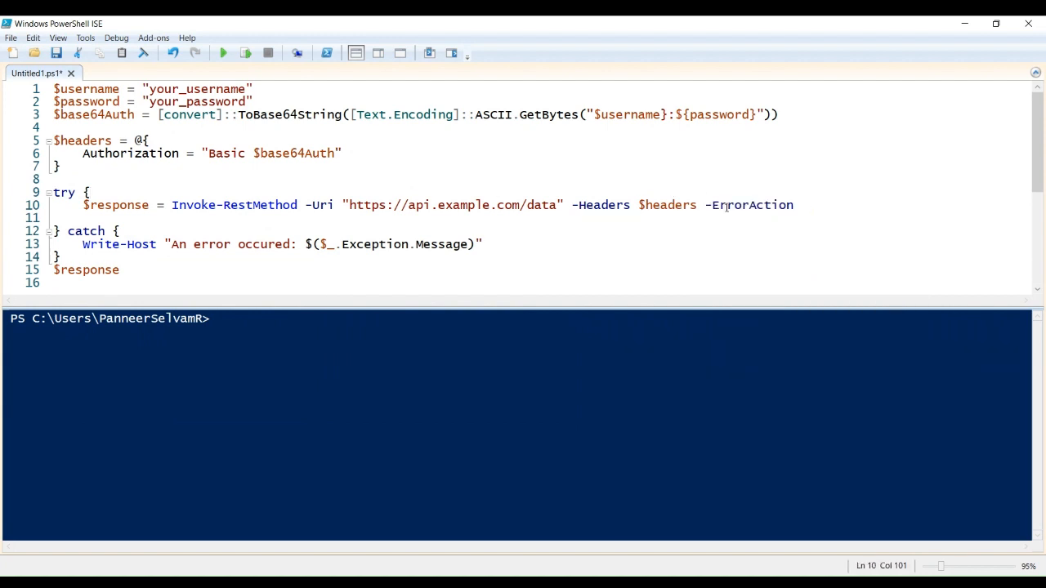
{"action": "type", "text": "SilentlyContinue"}
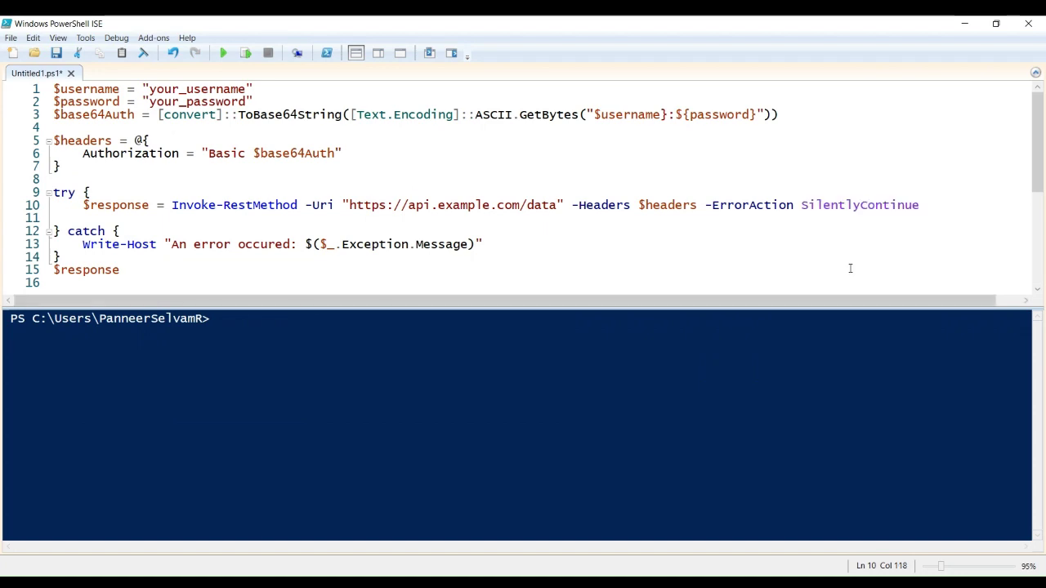
{"action": "left_click", "coordinate": [919, 206]}
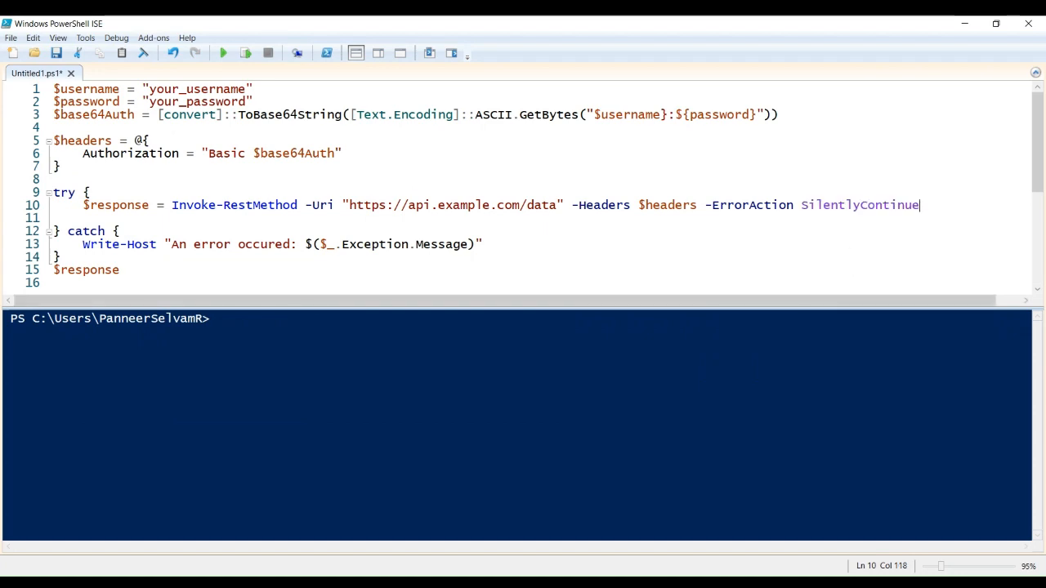